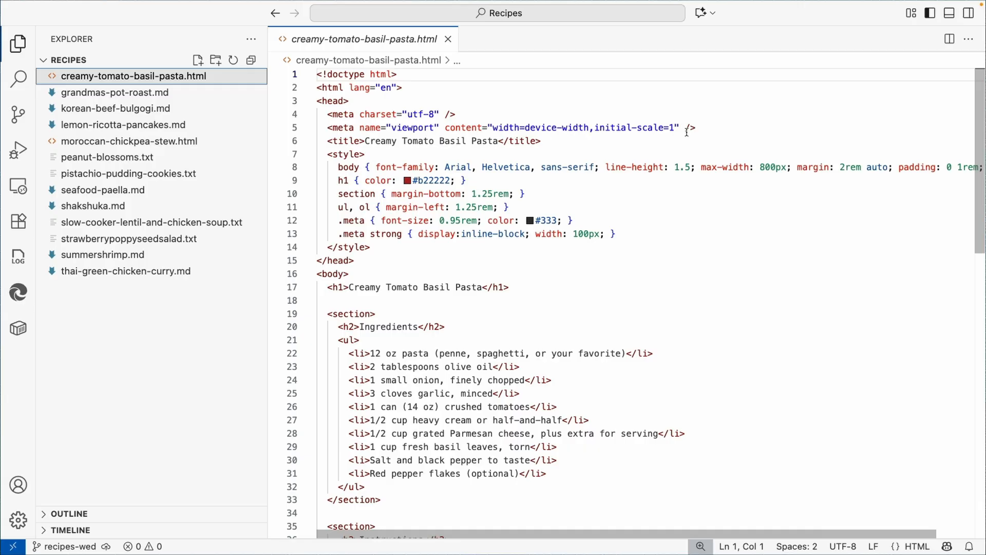
pyautogui.moveTo(680, 263)
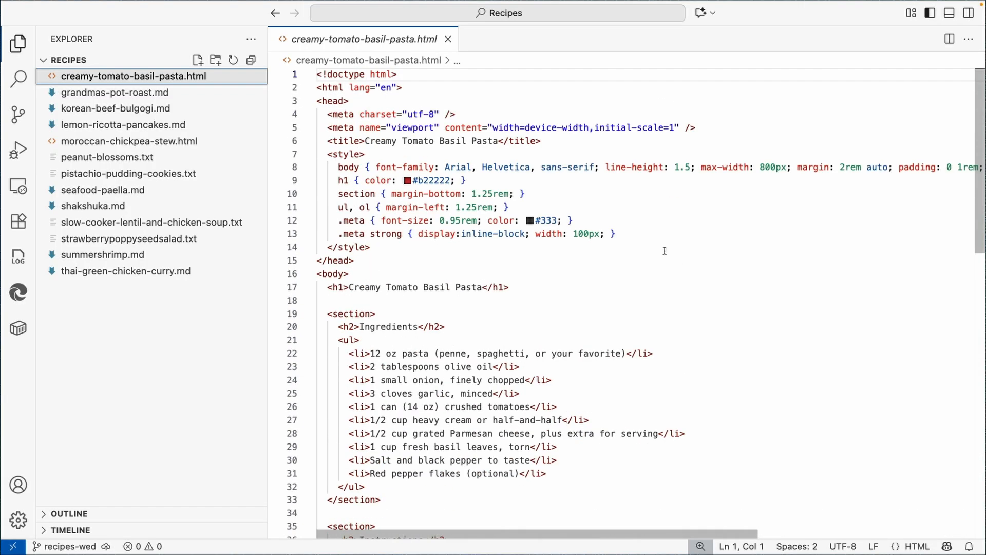
# Browse grandmas-pot-roast.md and peanut-blossoms.txt, then close the peanut blossoms tab
pyautogui.click(115, 92)
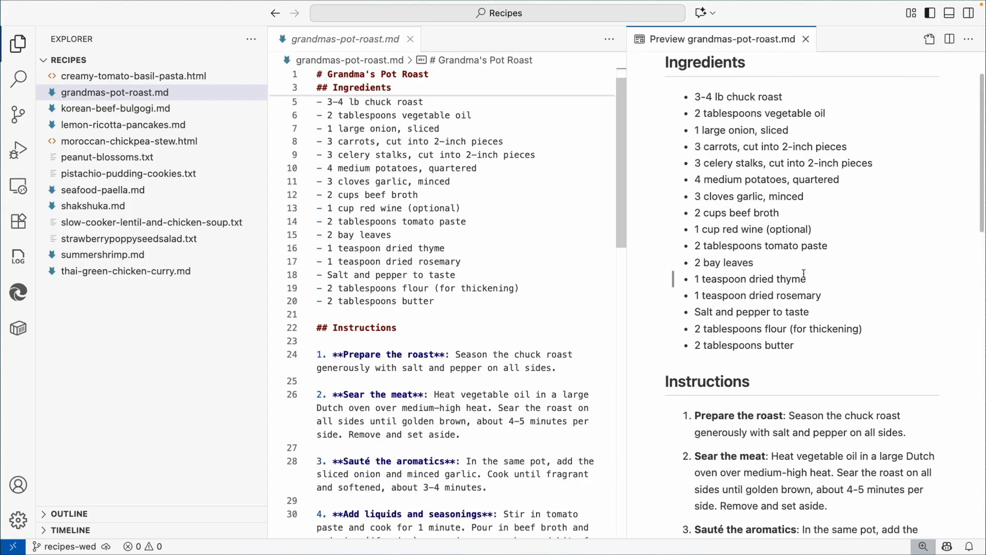
pyautogui.scroll(-3)
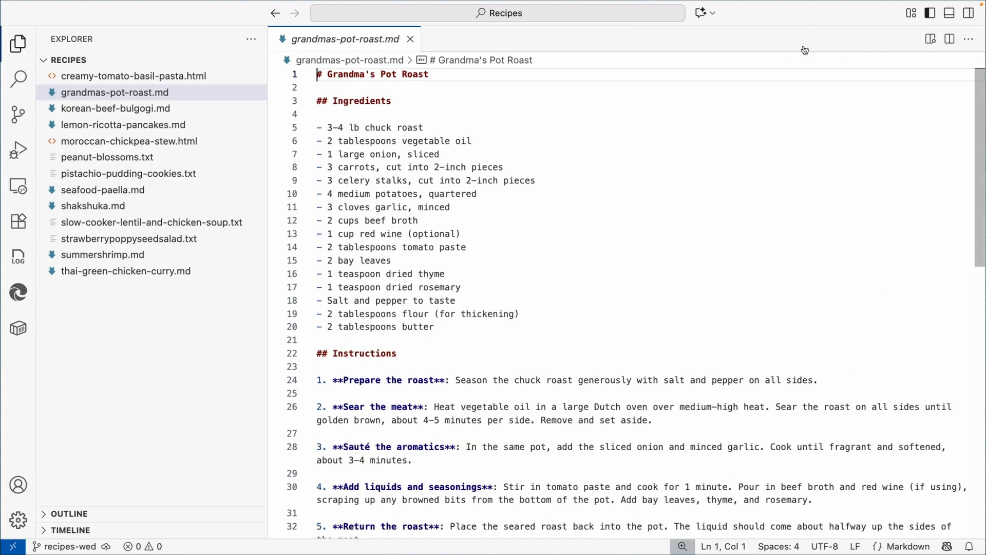
pyautogui.click(108, 156)
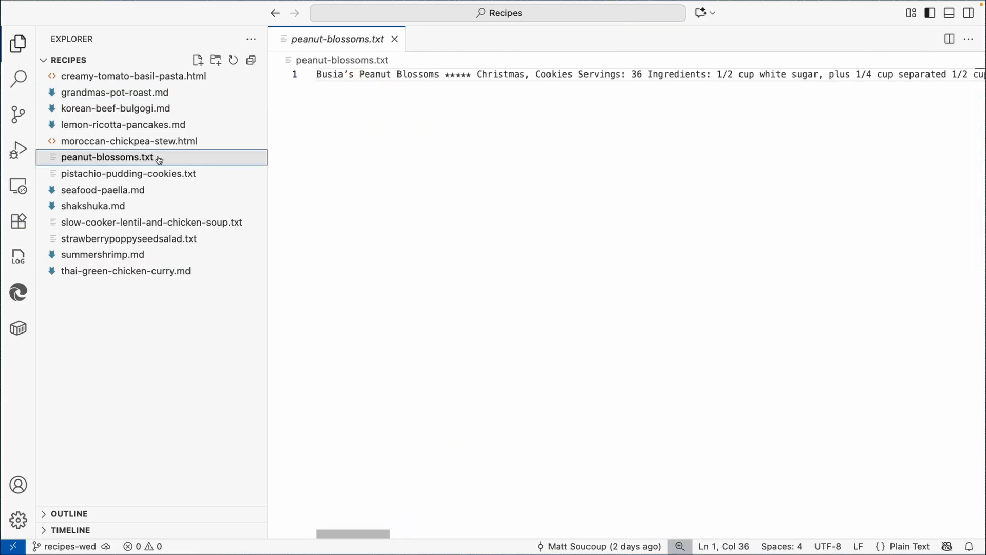
pyautogui.doubleClick(601, 74)
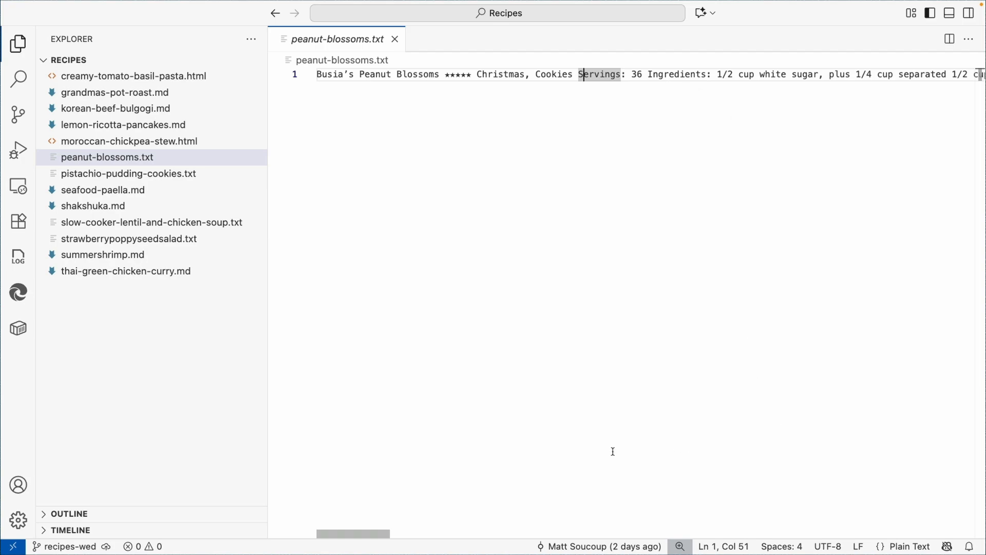
pyautogui.moveTo(515, 165)
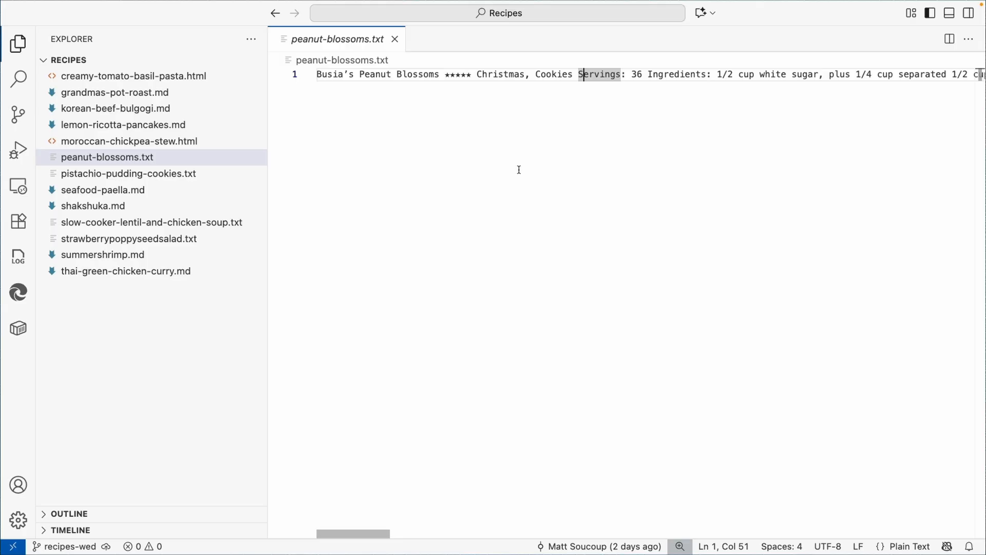
pyautogui.click(395, 39)
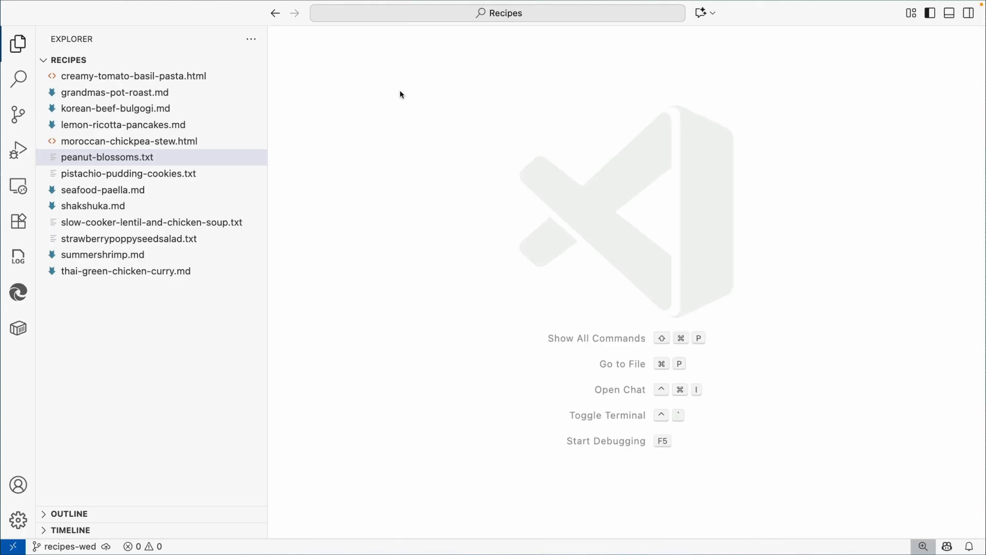
pyautogui.moveTo(283, 279)
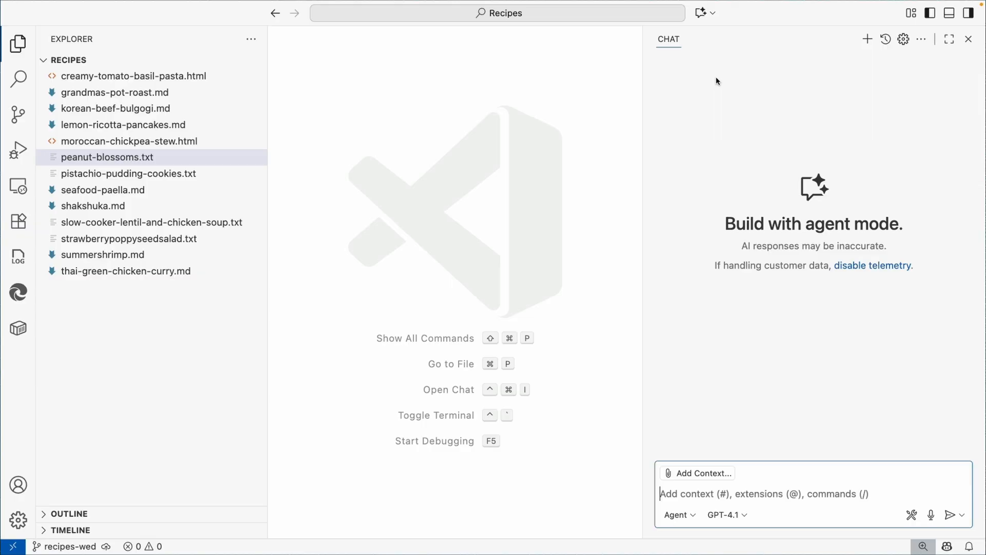
pyautogui.moveTo(768, 261)
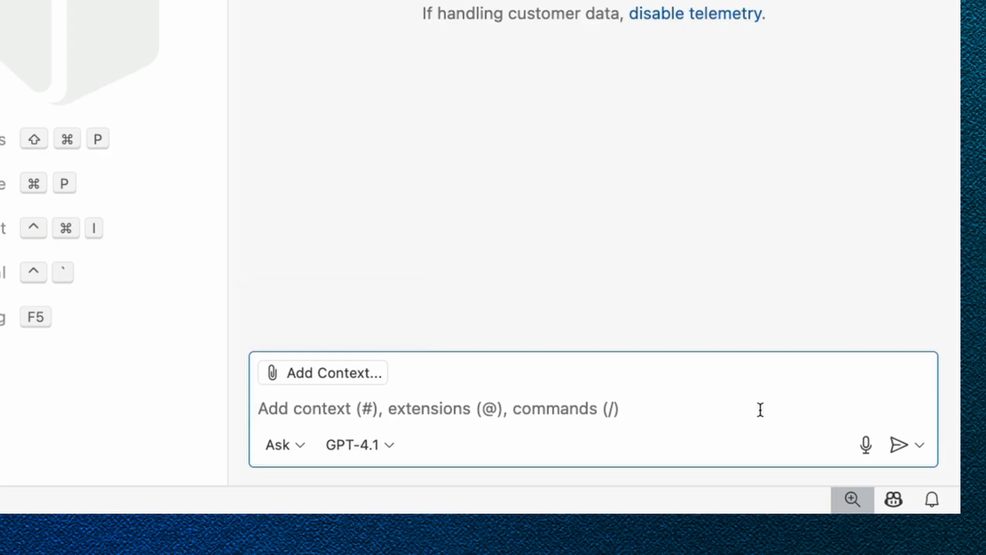
# Dictate the chicken-recipes question and open the Thai Green Chicken Curry file link from the answer
pyautogui.click(865, 444)
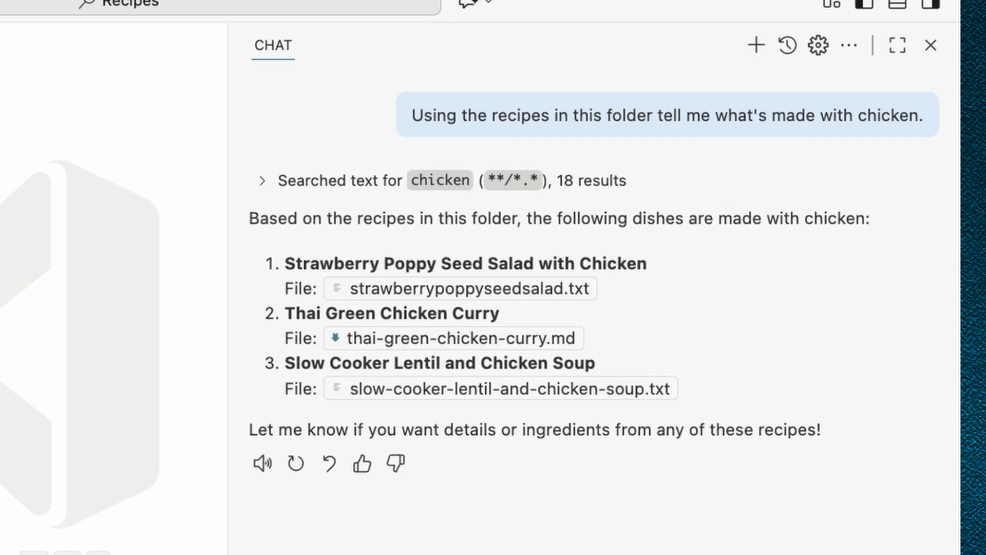
pyautogui.click(450, 338)
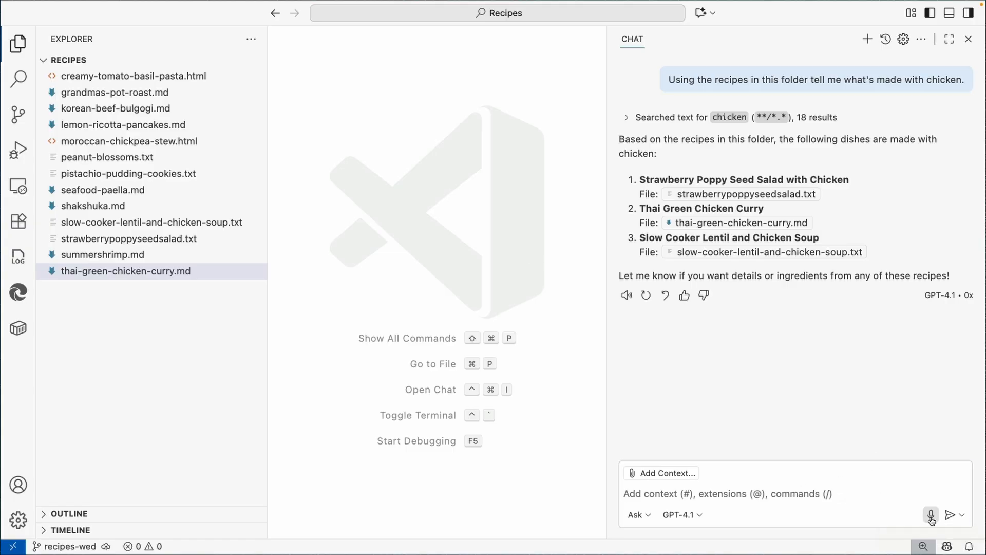
# Dictate which folder recipes go well with the Thai green chicken curry, and read the reply
pyautogui.write('OK so.')
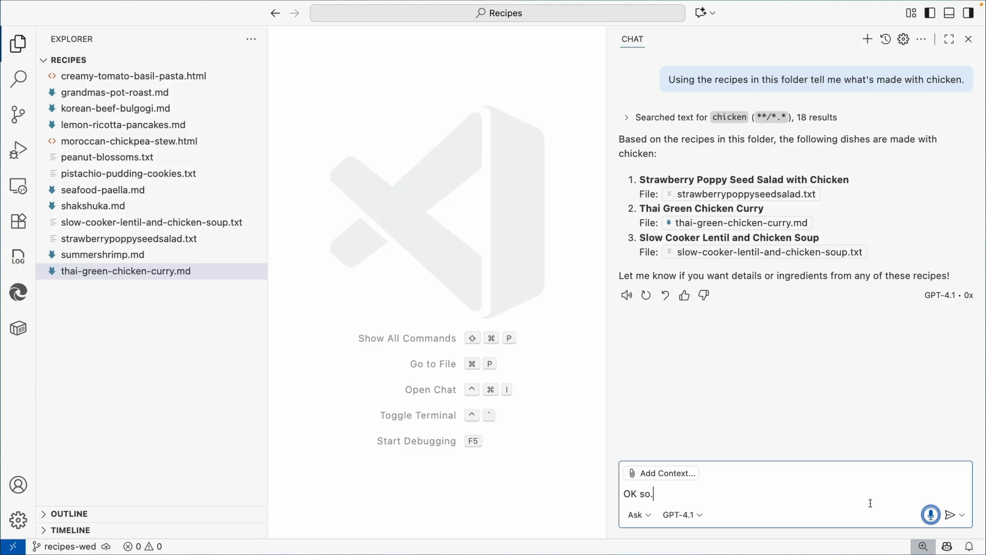
pyautogui.write('I want to use the Thai green chicken Curry recipe as my main')
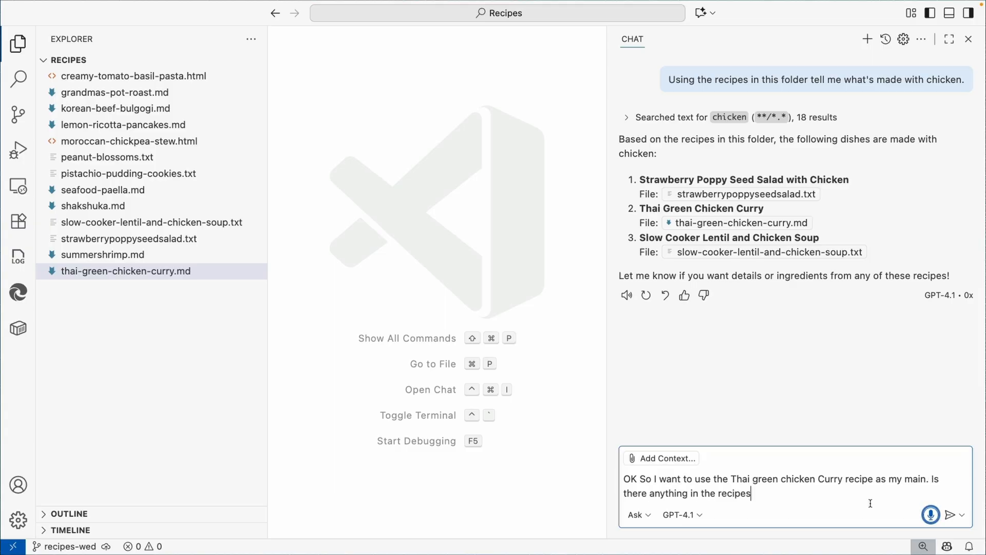
pyautogui.write('folder that would go good with it?')
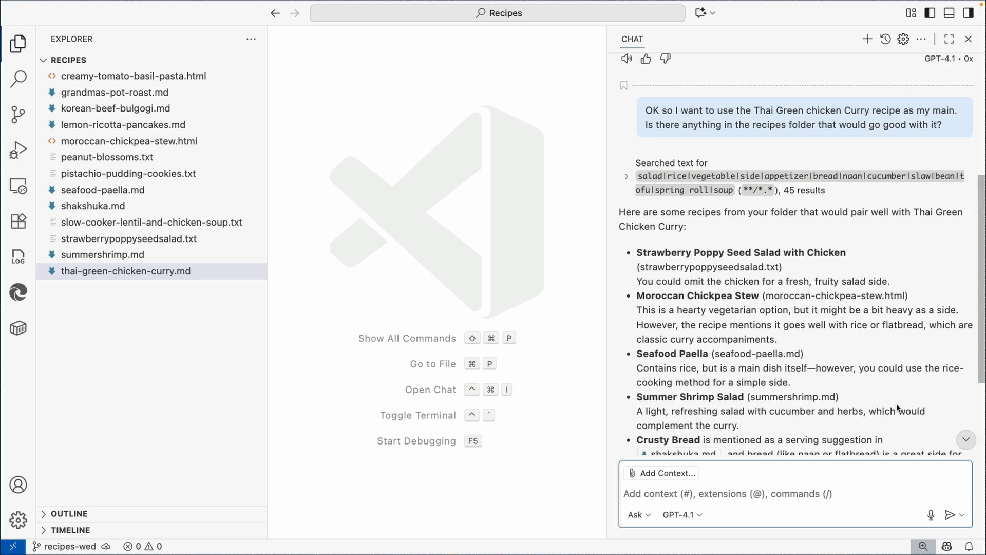
pyautogui.scroll(-3)
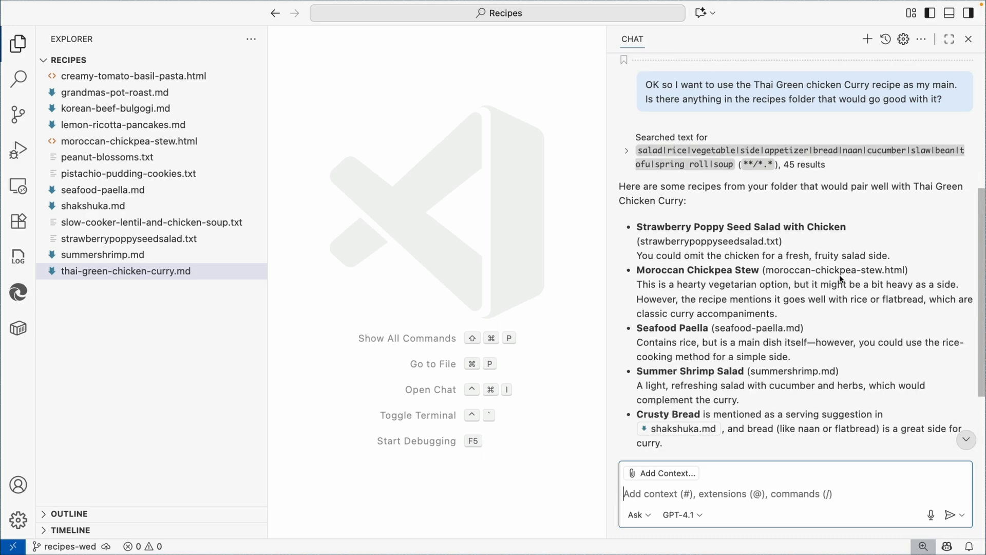
pyautogui.moveTo(851, 368)
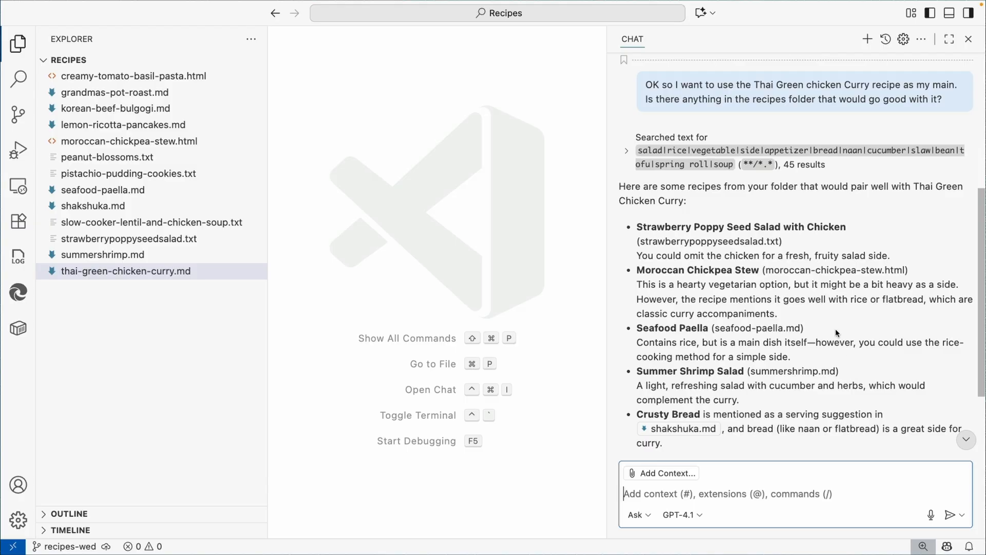
pyautogui.scroll(-3)
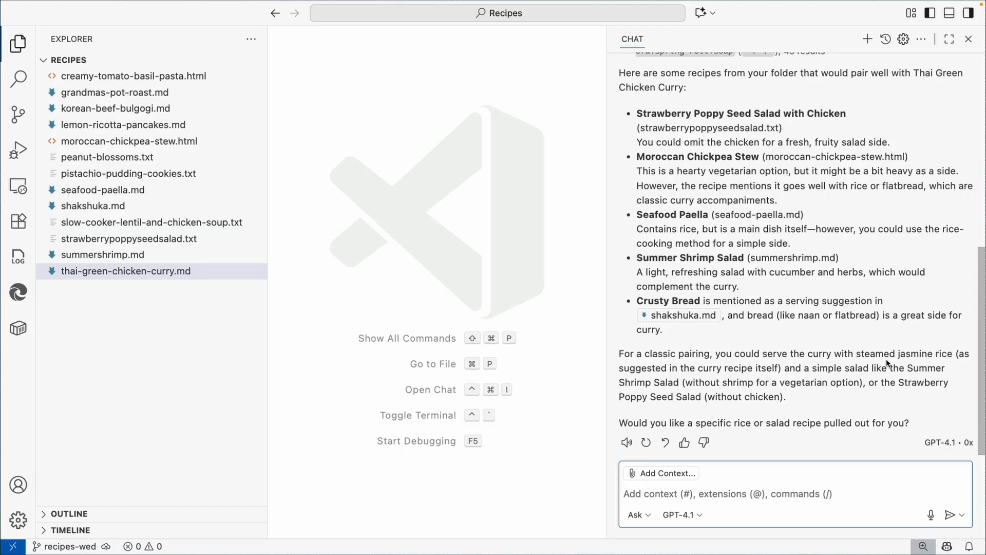
pyautogui.moveTo(938, 364)
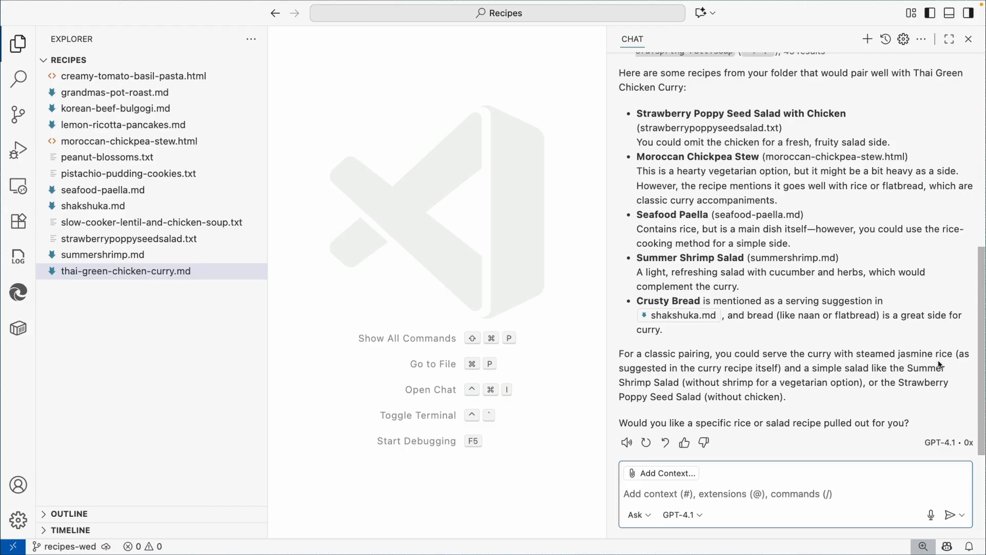
pyautogui.moveTo(835, 457)
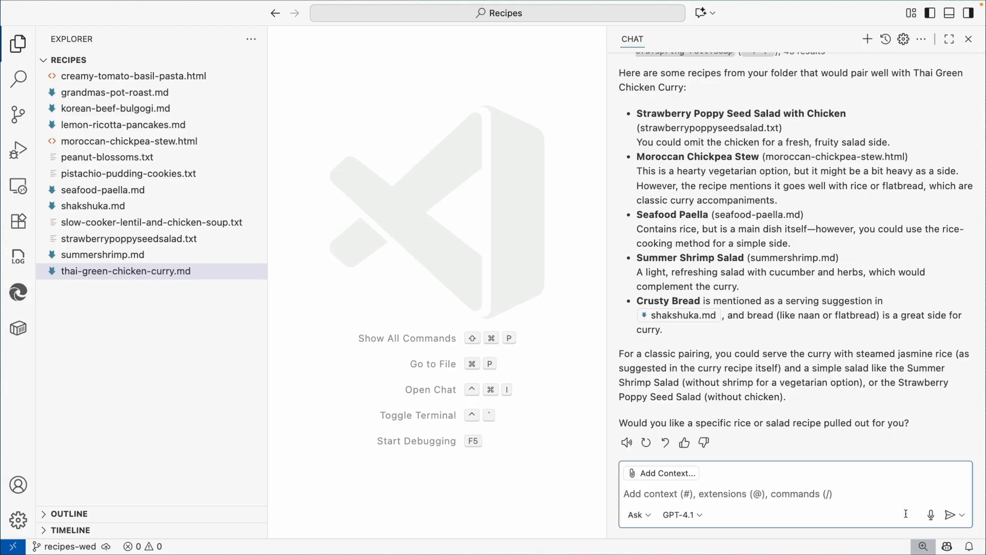
# Dictate a request for side dishes not in the recipe folder to pair with the curry
pyautogui.click(931, 513)
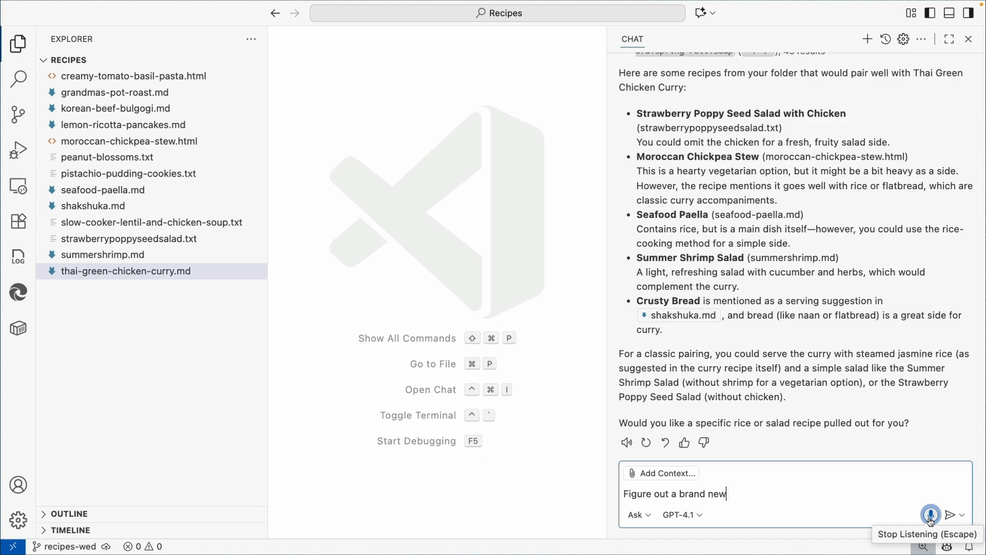
pyautogui.write('recipe for me or actually just')
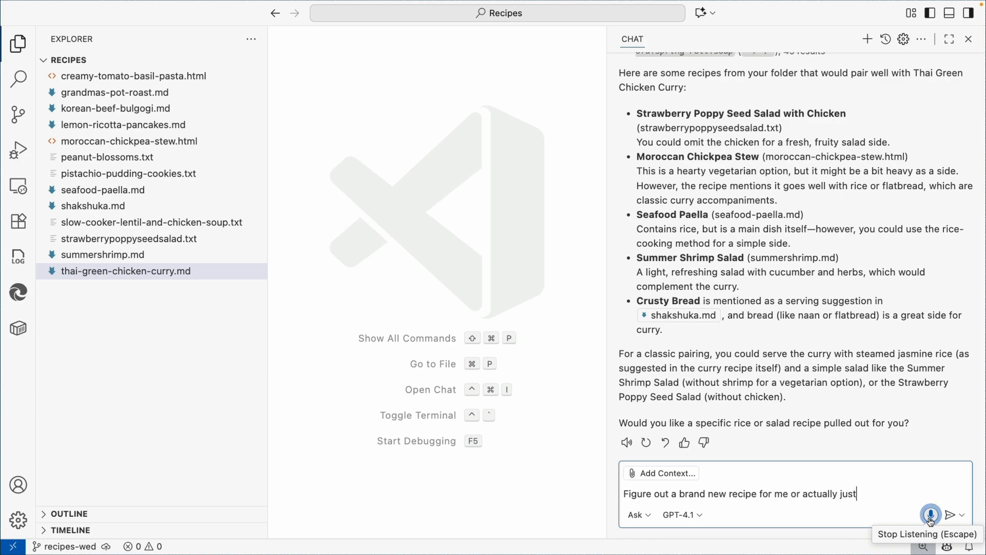
pyautogui.write(', or actually just come up with a couple different suggestions')
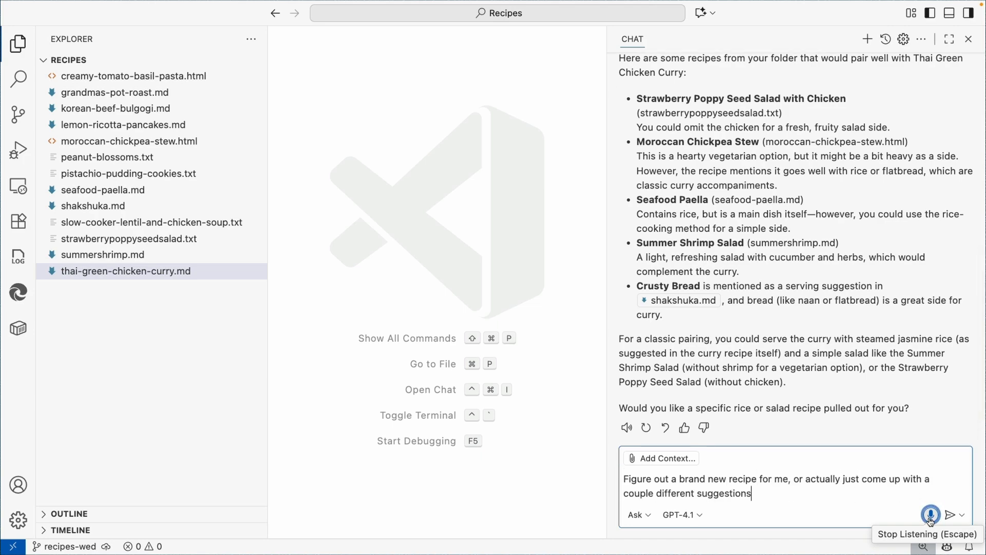
pyautogui.write("that aren't even in this recipe folder")
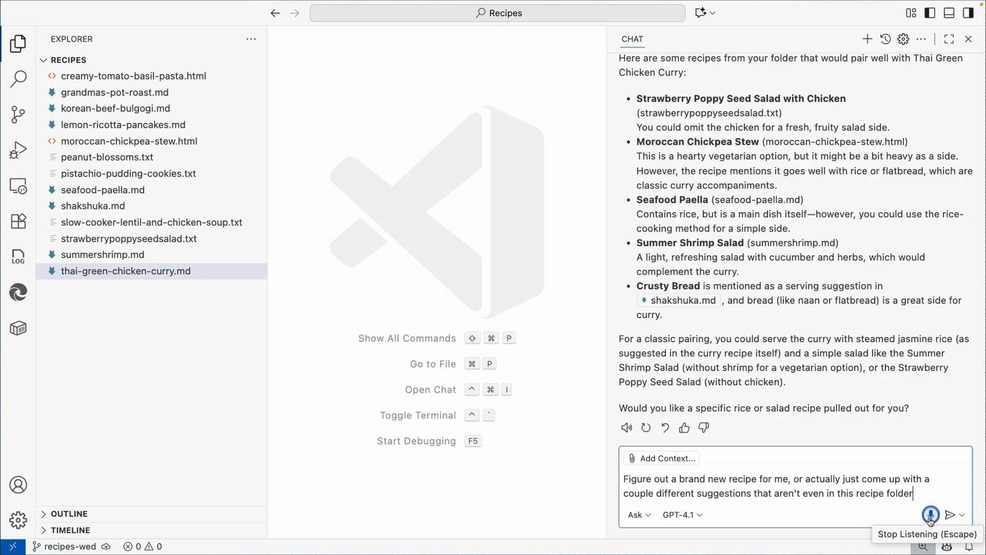
pyautogui.write('that would go good with the')
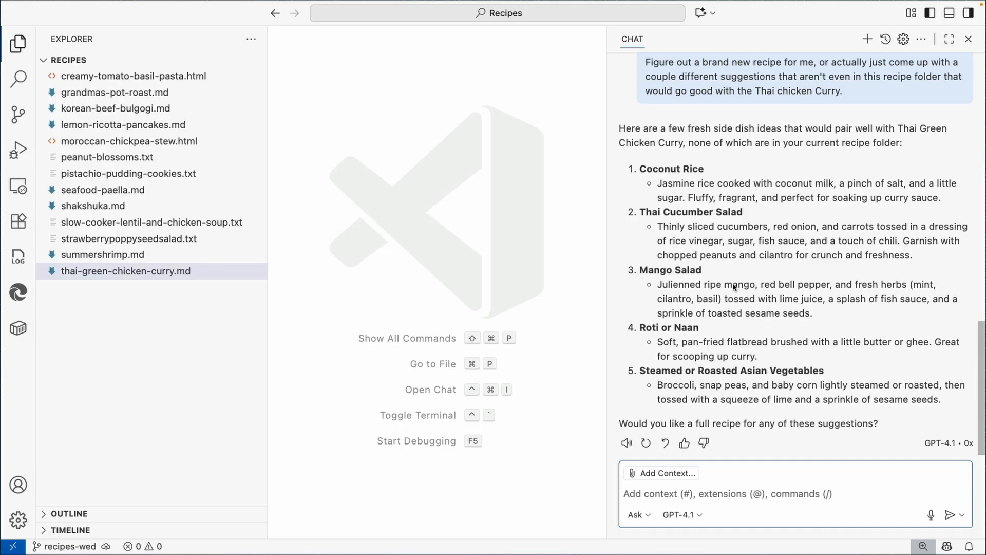
pyautogui.moveTo(776, 336)
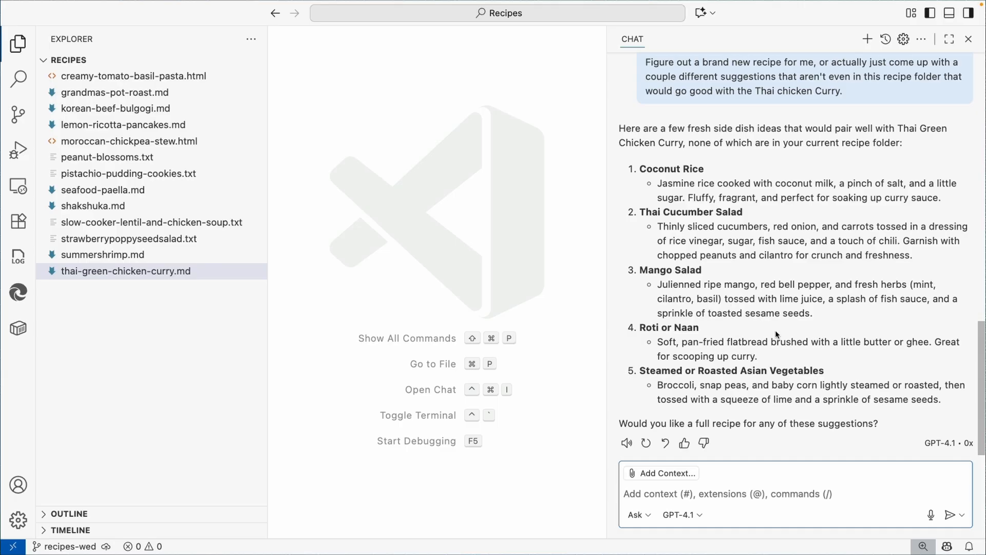
pyautogui.moveTo(720, 320)
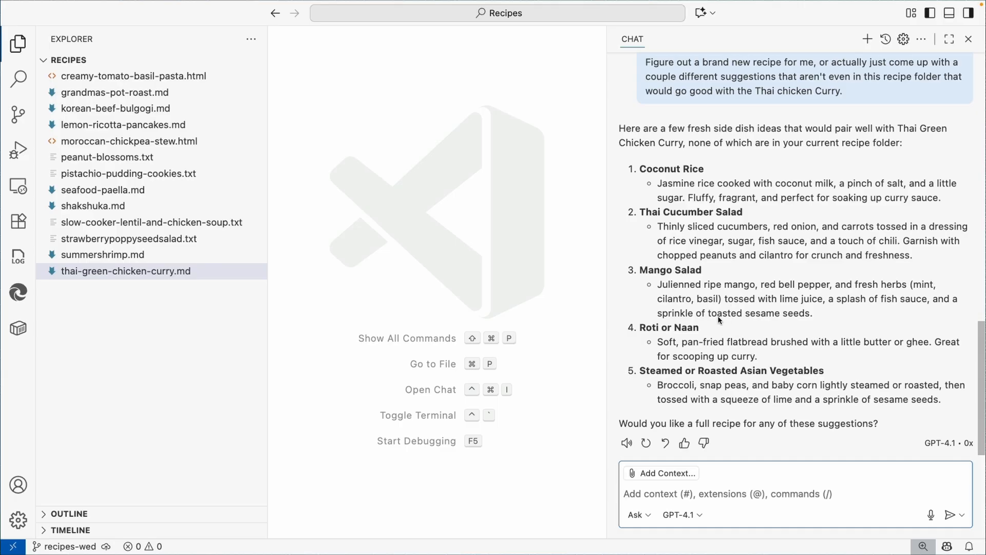
pyautogui.click(726, 493)
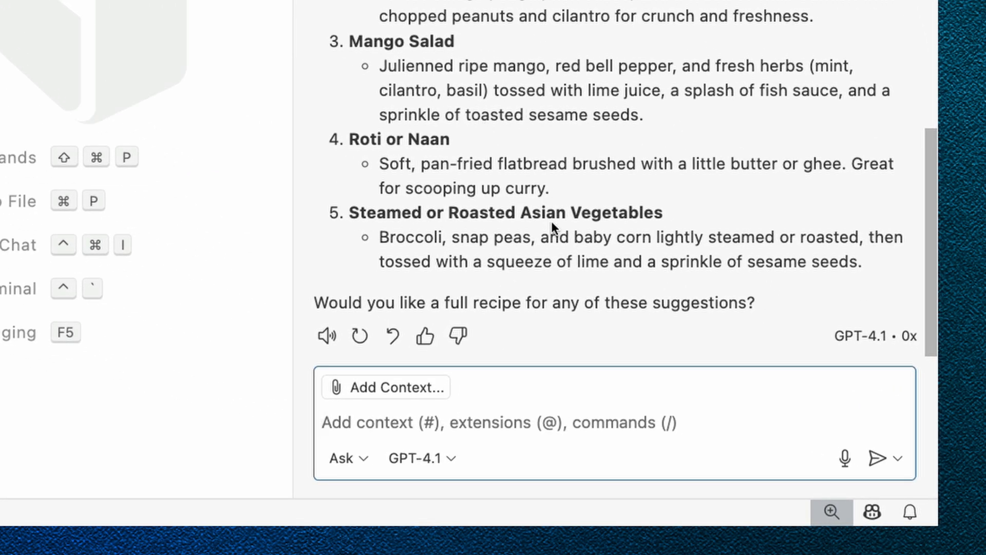
# In Agent mode, request a Thai cucumber salad recipe in a new markdown file and review it
pyautogui.click(345, 457)
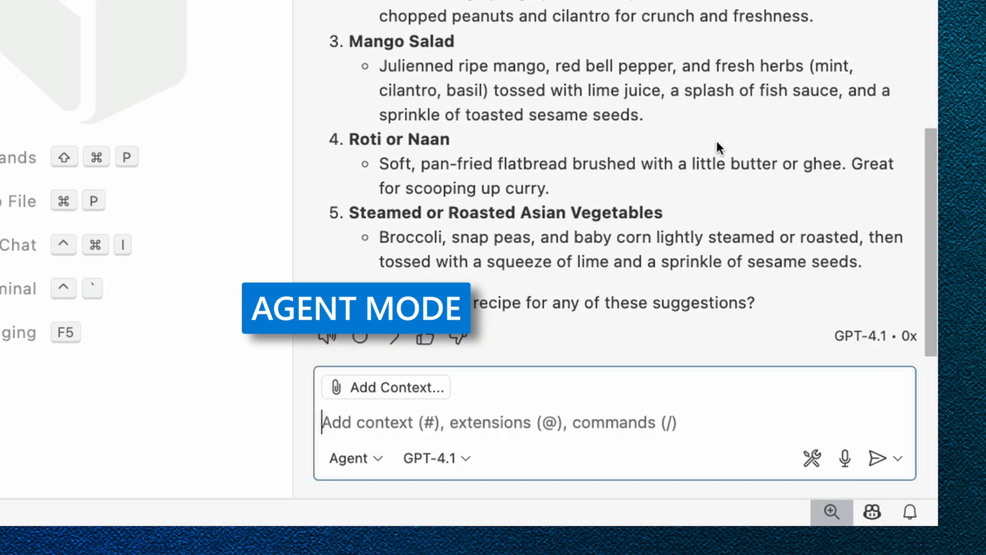
pyautogui.write('Create a recipe in a new markdown')
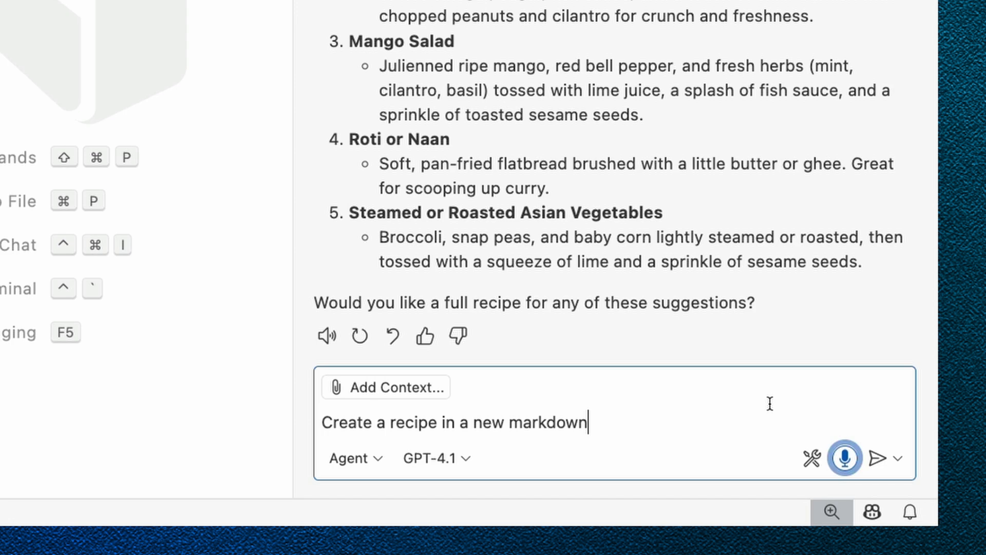
pyautogui.write('file for the thai')
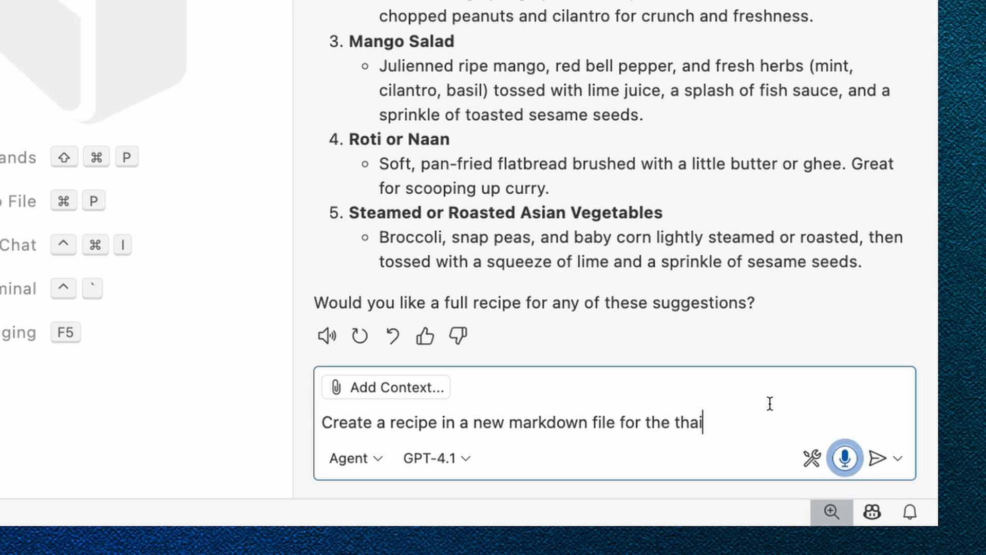
pyautogui.write('Thai cucumber salad.')
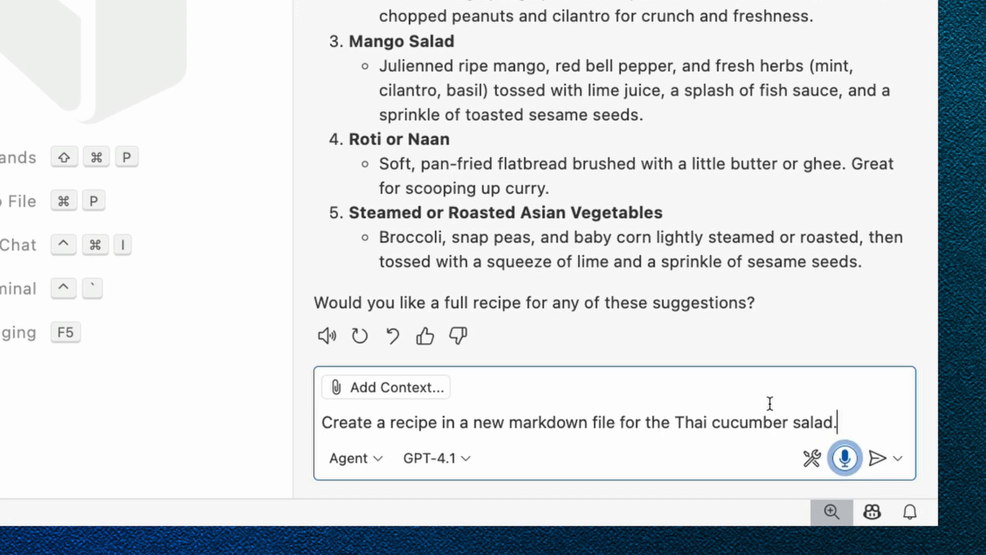
pyautogui.click(878, 457)
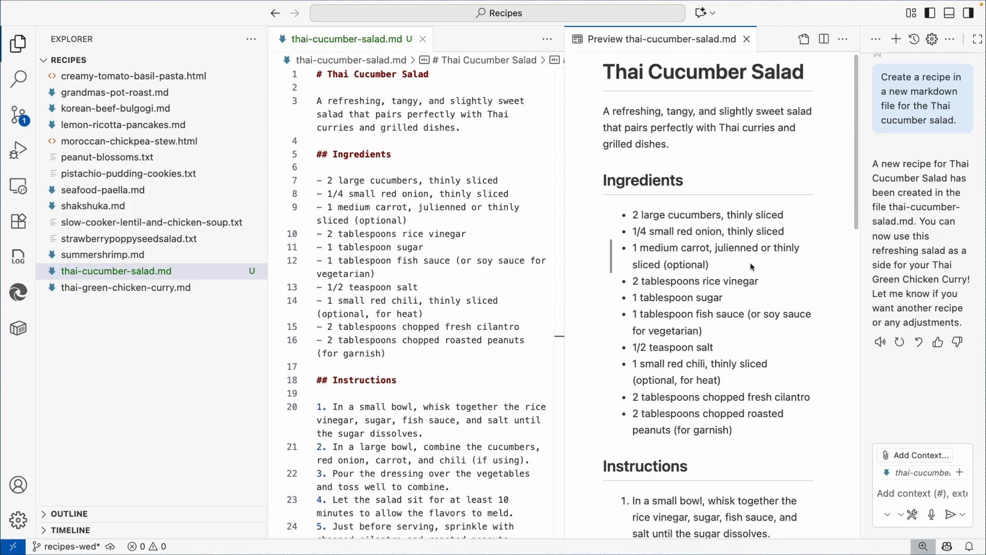
pyautogui.scroll(-3)
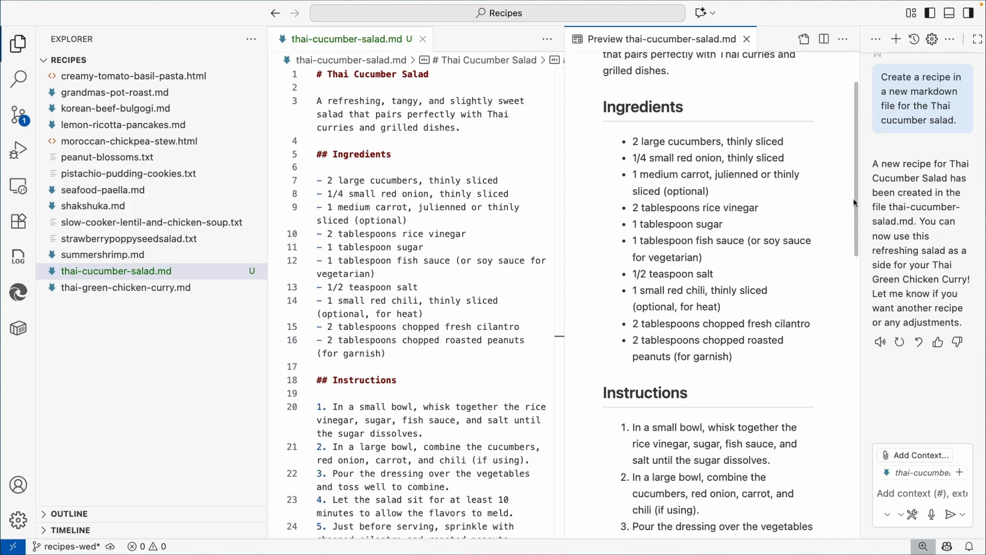
pyautogui.scroll(-3)
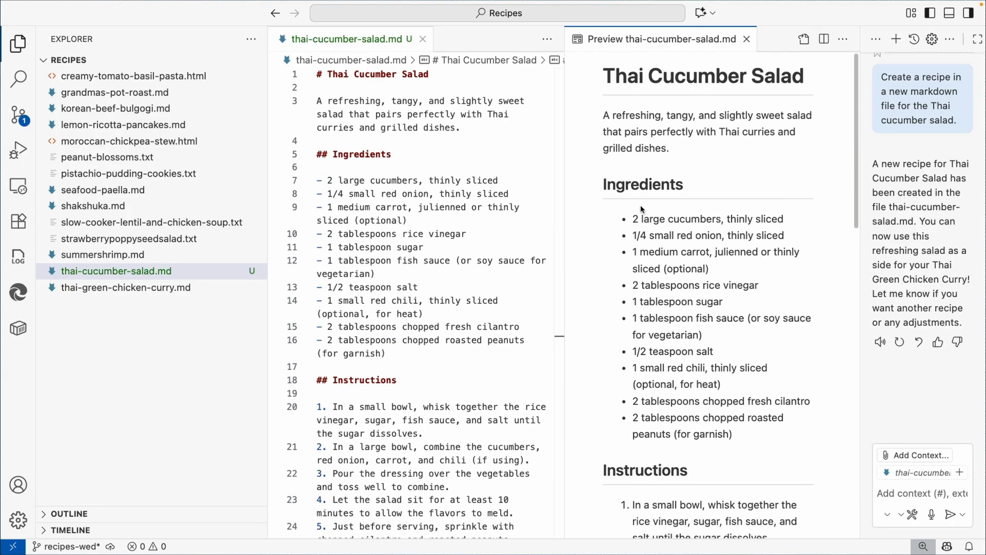
pyautogui.moveTo(732, 167)
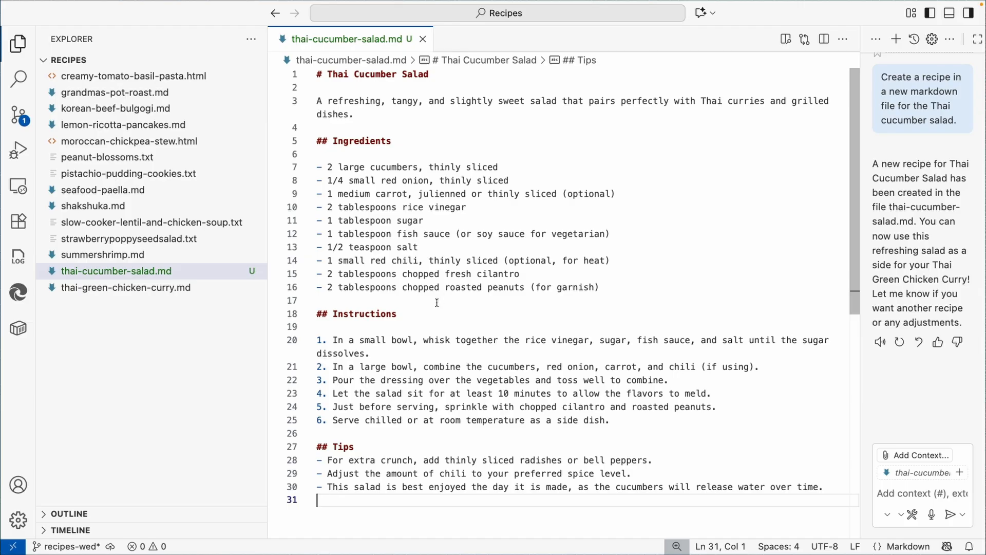
pyautogui.moveTo(430, 277)
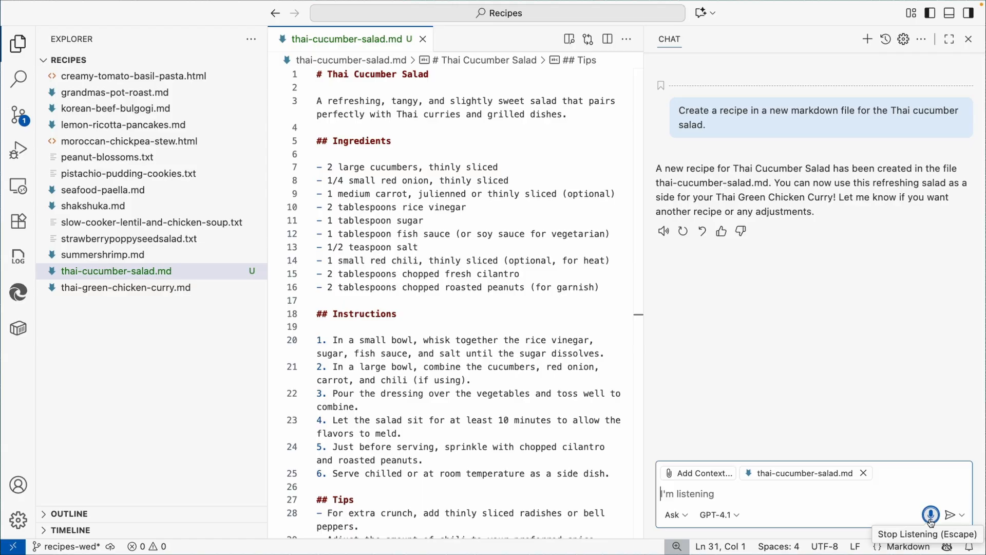
# Send the dictated question 'Do I have any desserts in the recipes folder'
pyautogui.write('Do I have any desserts in the recipes folder')
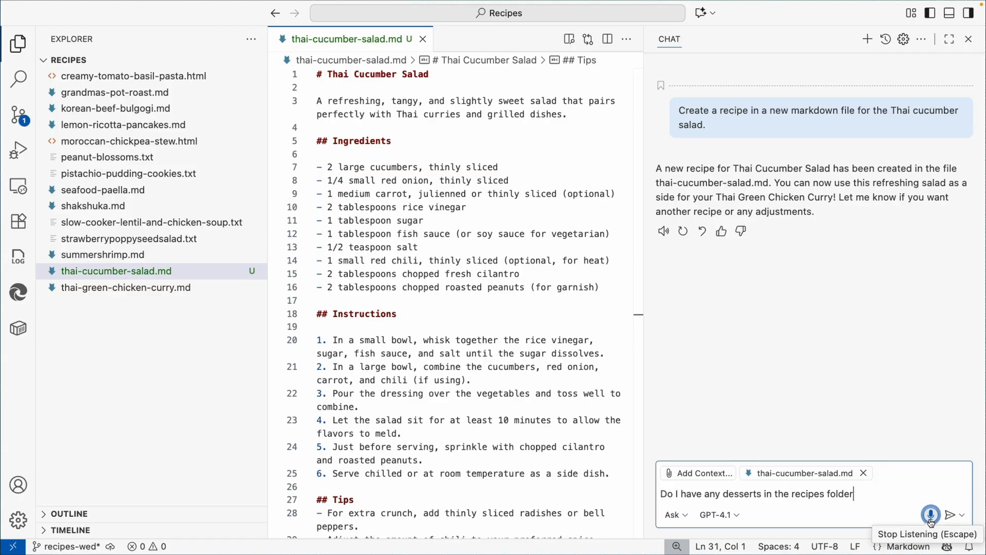
pyautogui.click(952, 514)
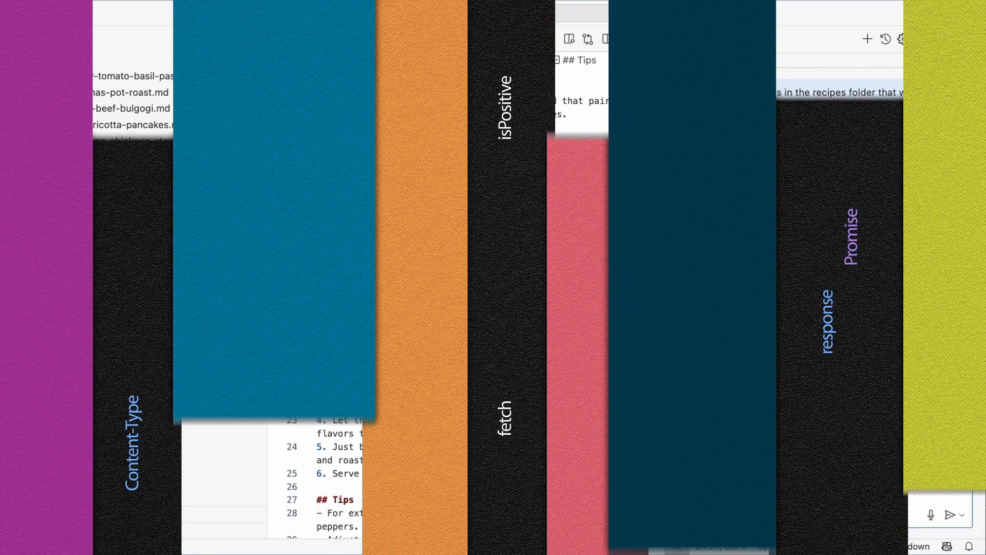
# Clear the chat with /clear, close thai-cucumber-salad.md, and begin dictating about Saturday's dinner party
pyautogui.write('/c')
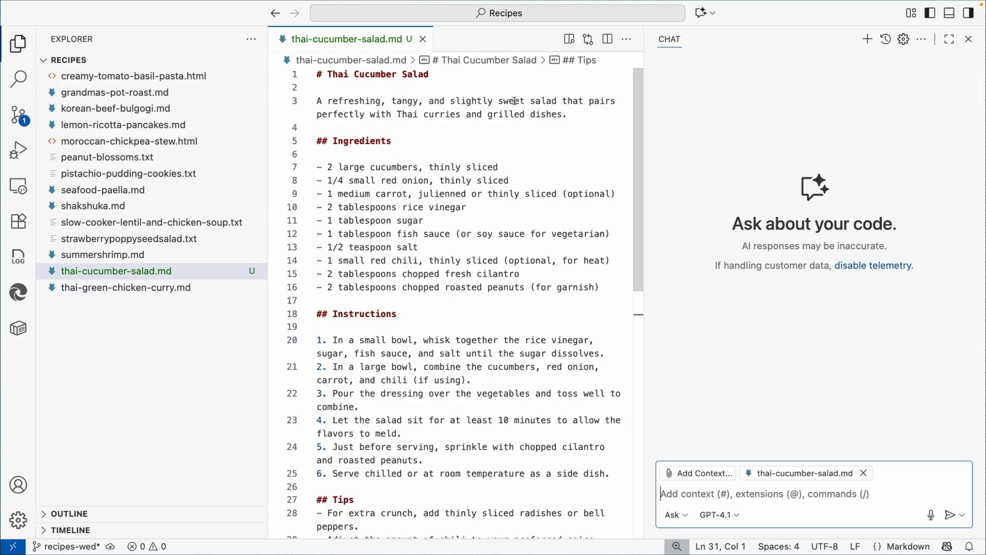
pyautogui.click(423, 39)
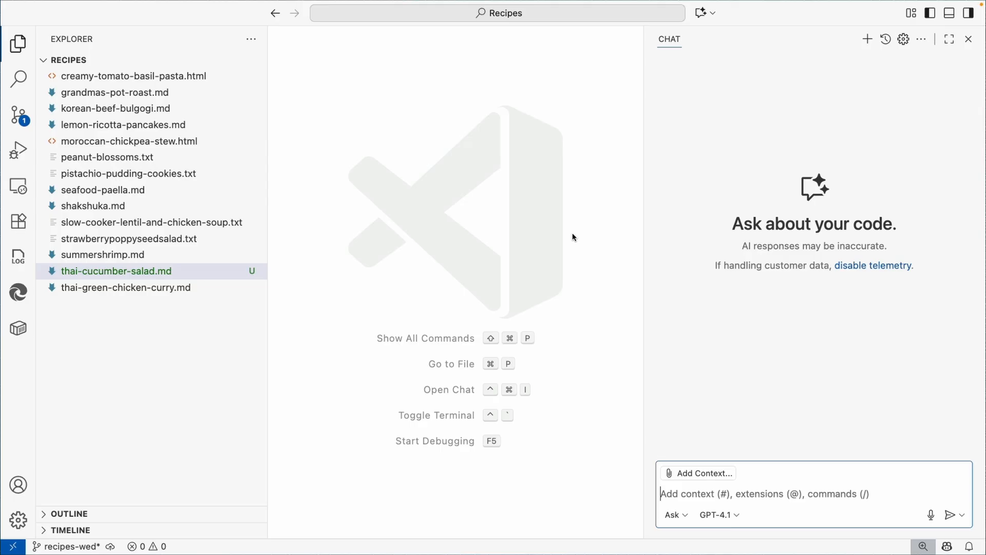
pyautogui.click(931, 515)
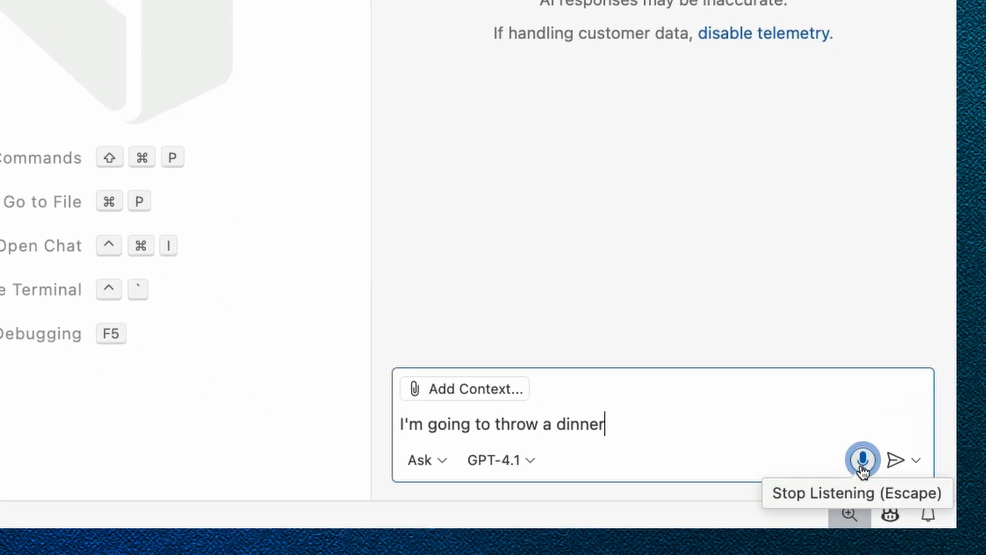
pyautogui.write("party this saturday and there's going to be maybe about ten people coming")
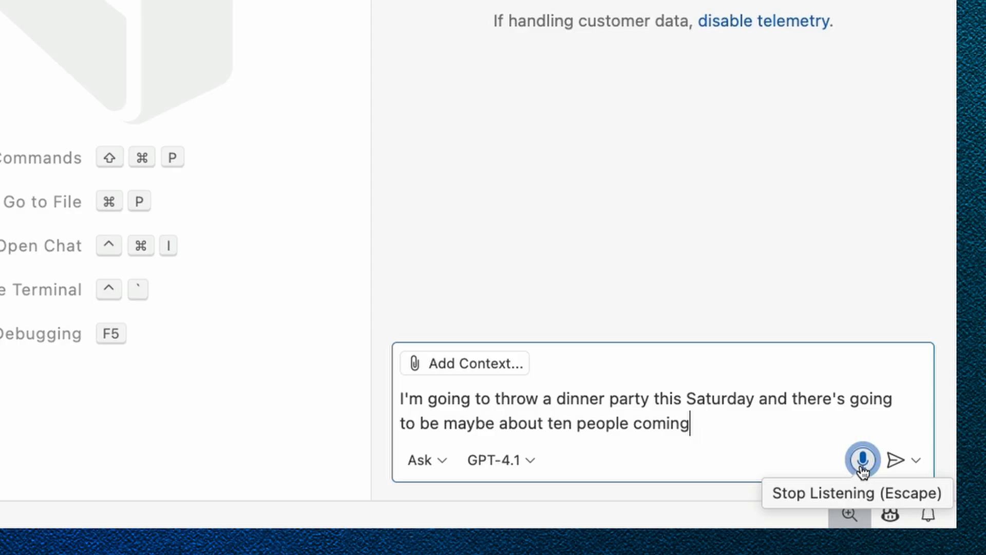
pyautogui.write("and we're going to have.")
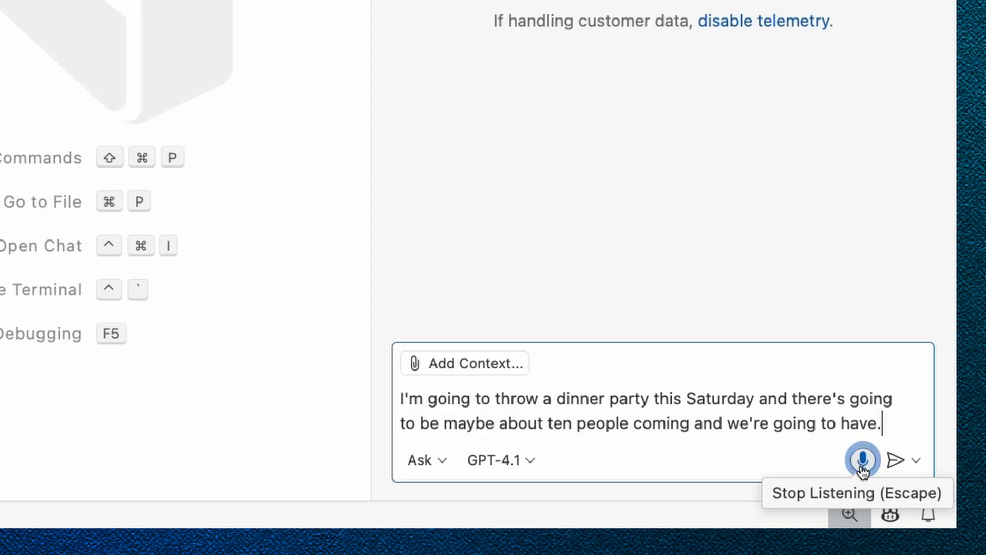
pyautogui.write('all different types of food restrictions and so')
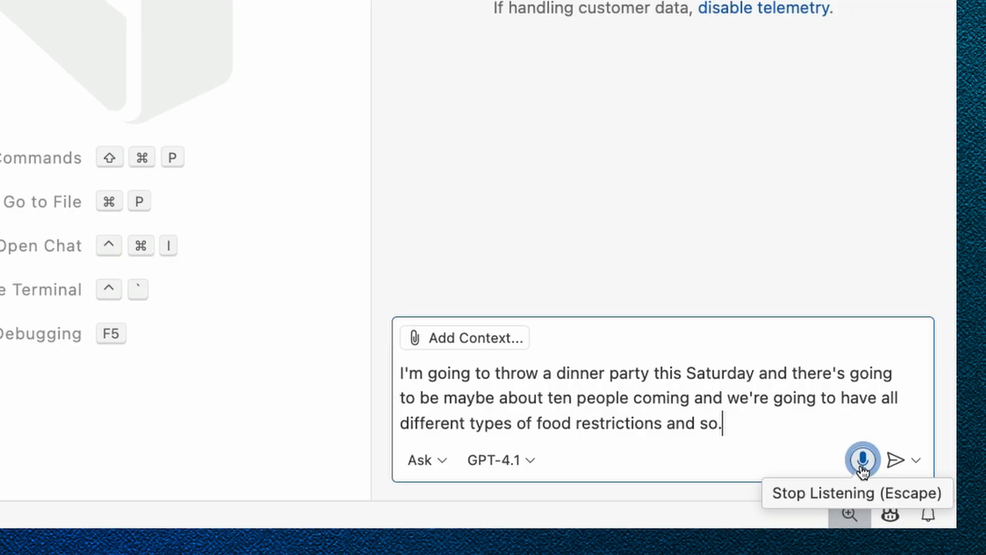
pyautogui.write("And so right now though, I'm just thinking I")
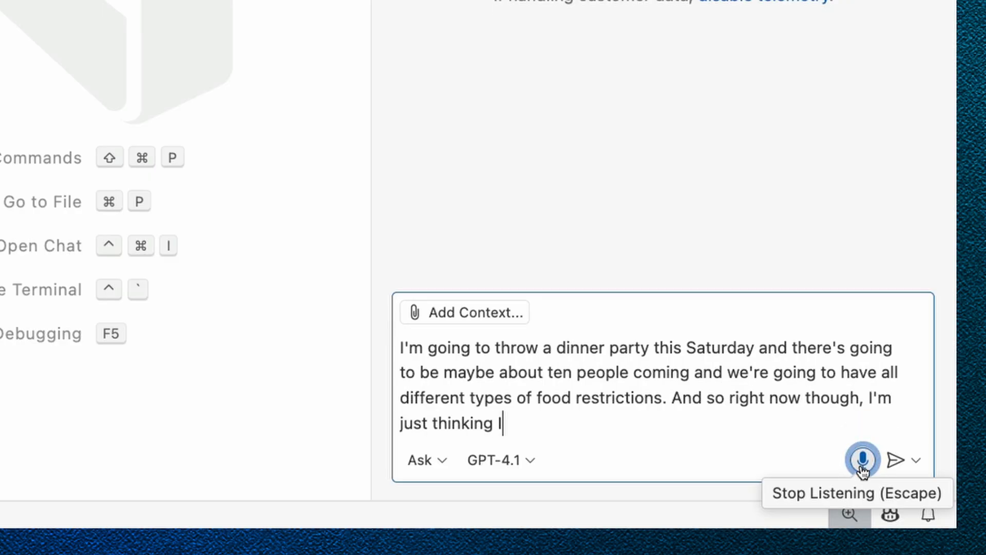
# Dictate the need for main, side and dessert options for vegetarians and meat-eaters
pyautogui.write('need to have stuff prepared for both')
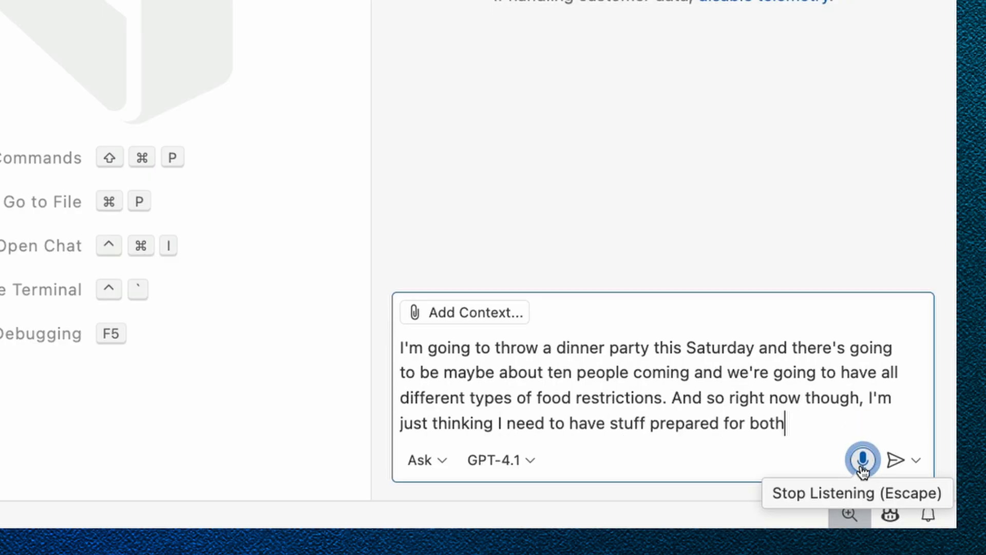
pyautogui.write('vegetarians and people')
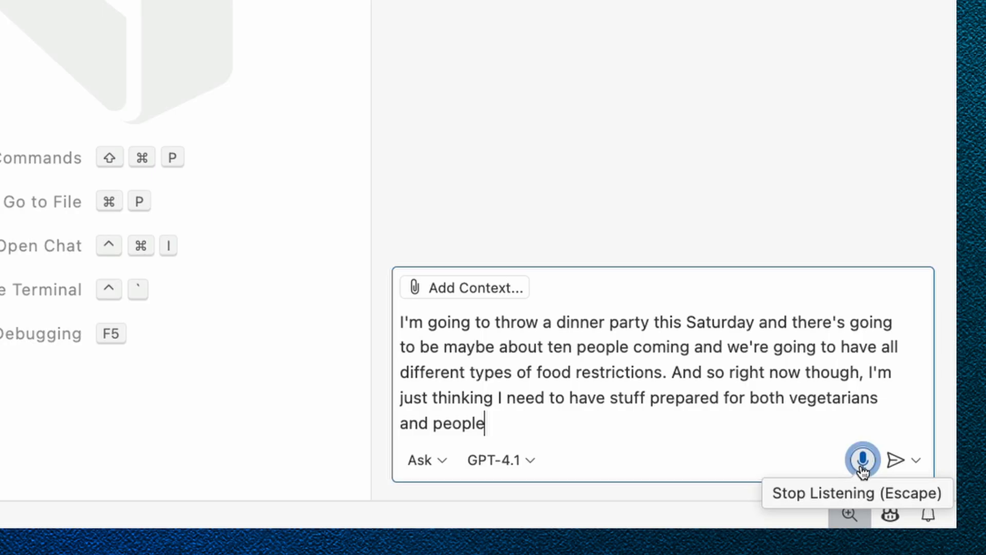
pyautogui.write('who enjoy eating.')
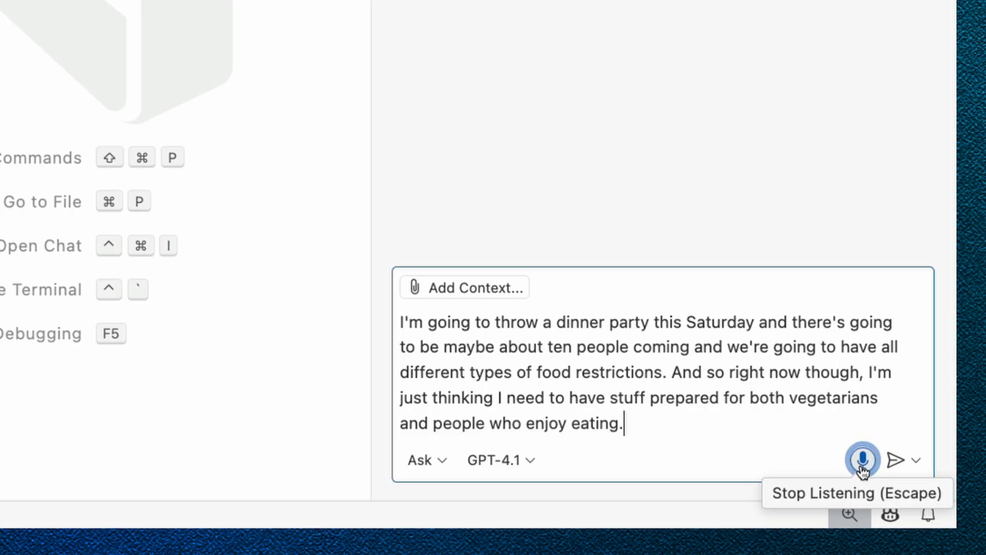
pyautogui.write('meat. So what can I have')
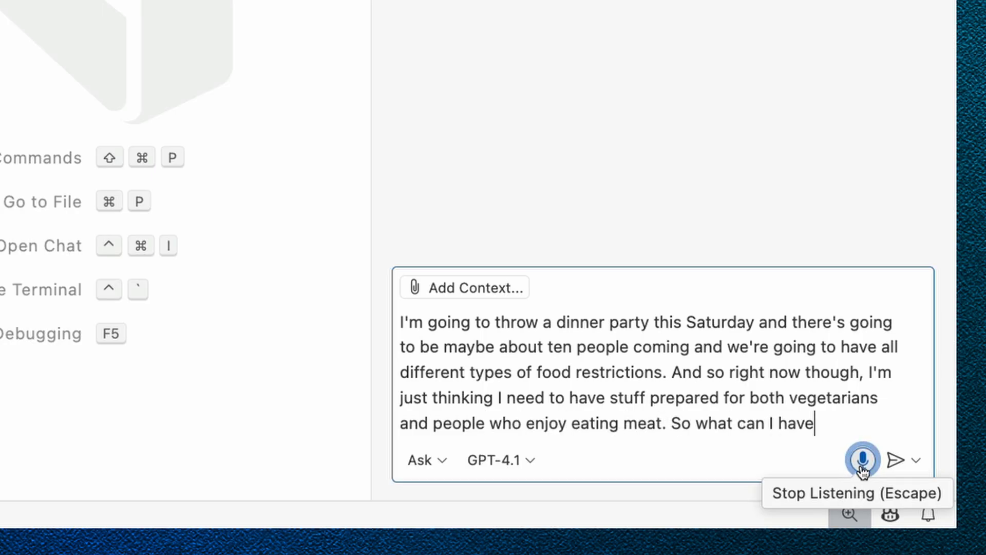
pyautogui.write('for both a main')
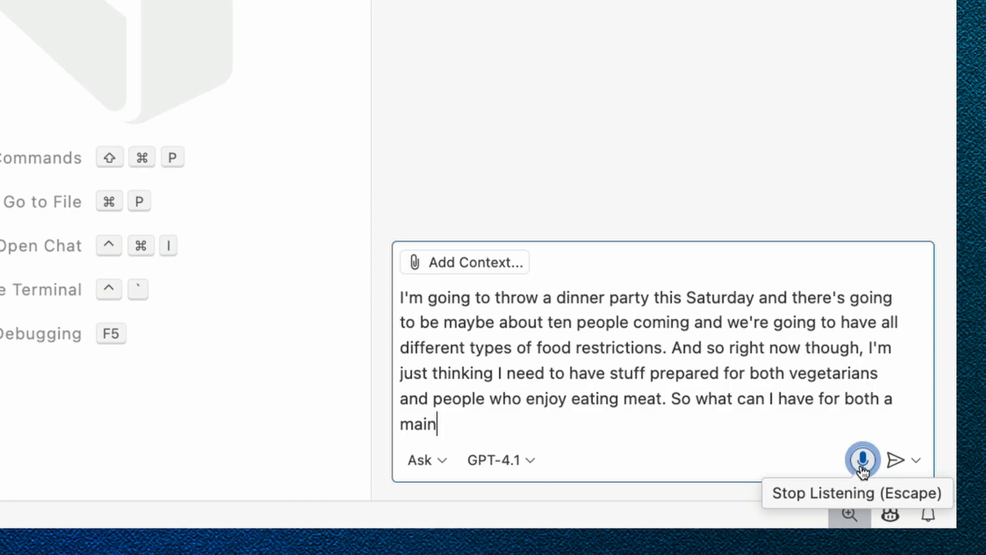
pyautogui.write('and also for a side course?')
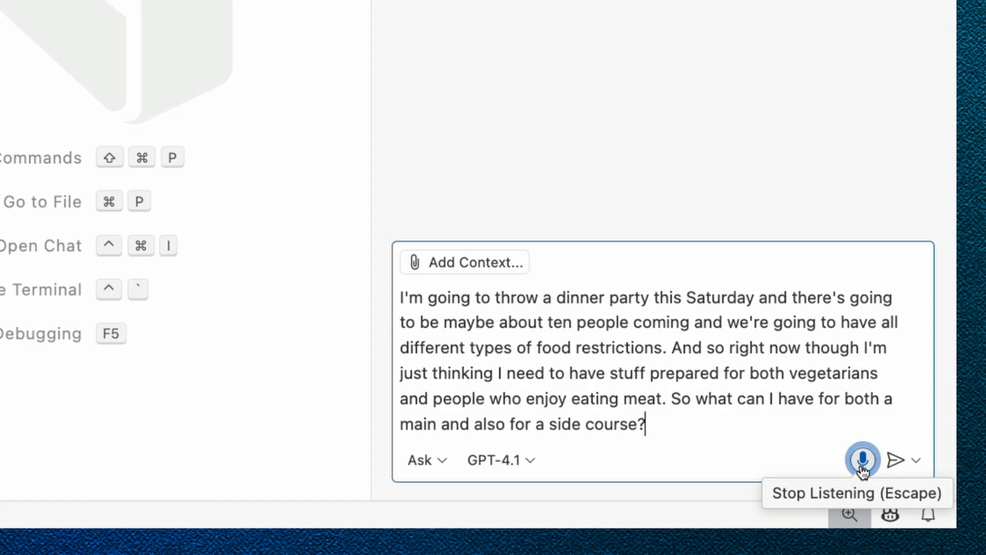
pyautogui.write('and for dessert')
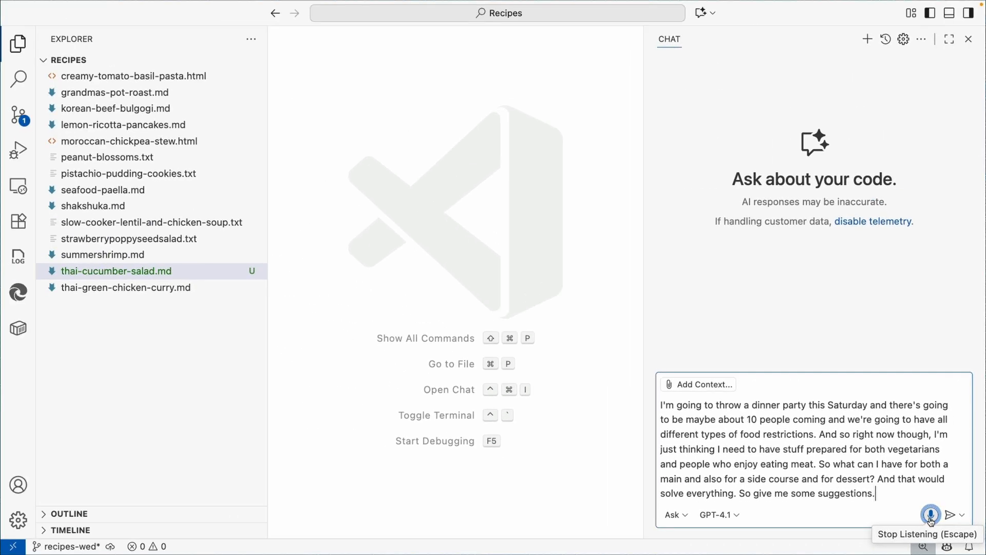
# Submit the dinner party prompt and scroll through the suggested mains, sides and desserts
pyautogui.click(952, 514)
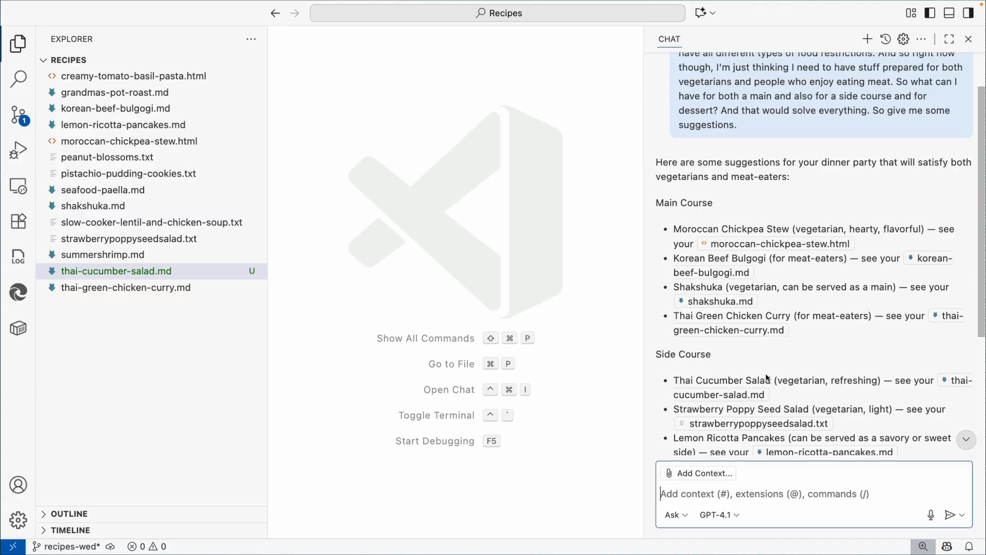
pyautogui.scroll(-3)
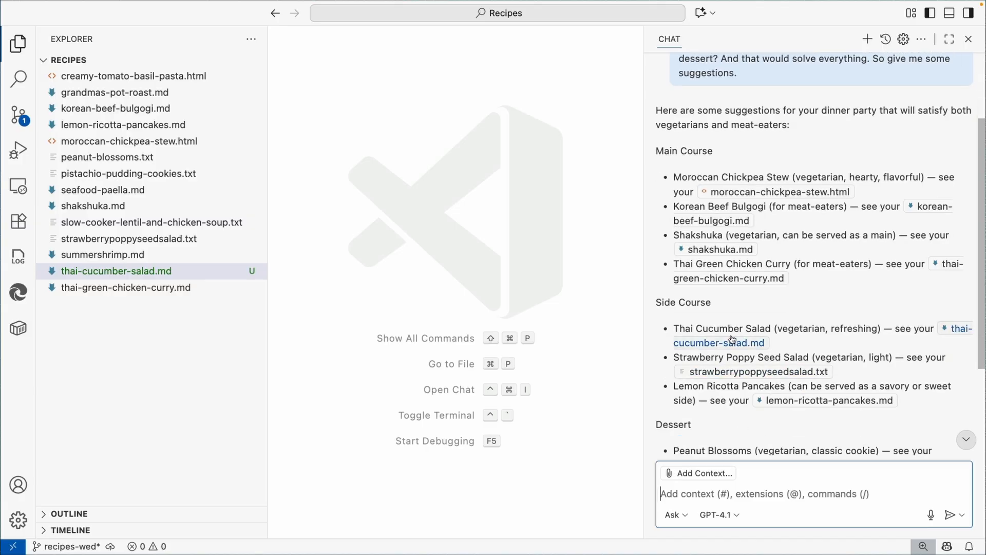
pyautogui.moveTo(761, 426)
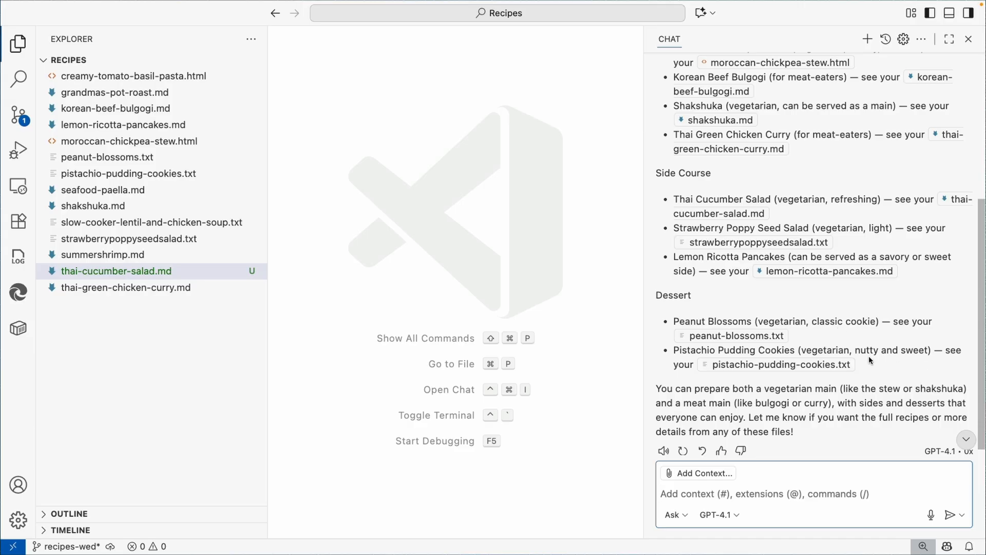
pyautogui.scroll(-3)
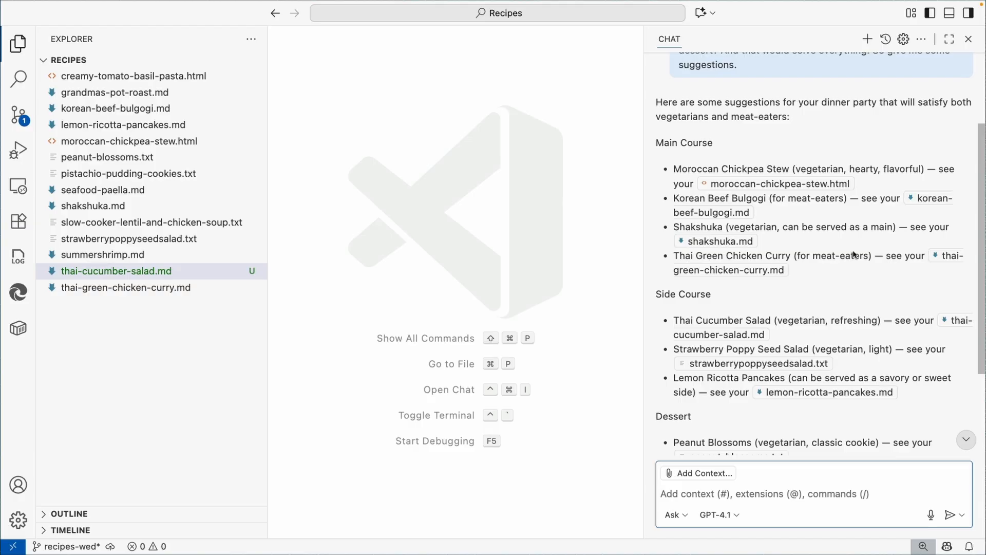
pyautogui.moveTo(851, 272)
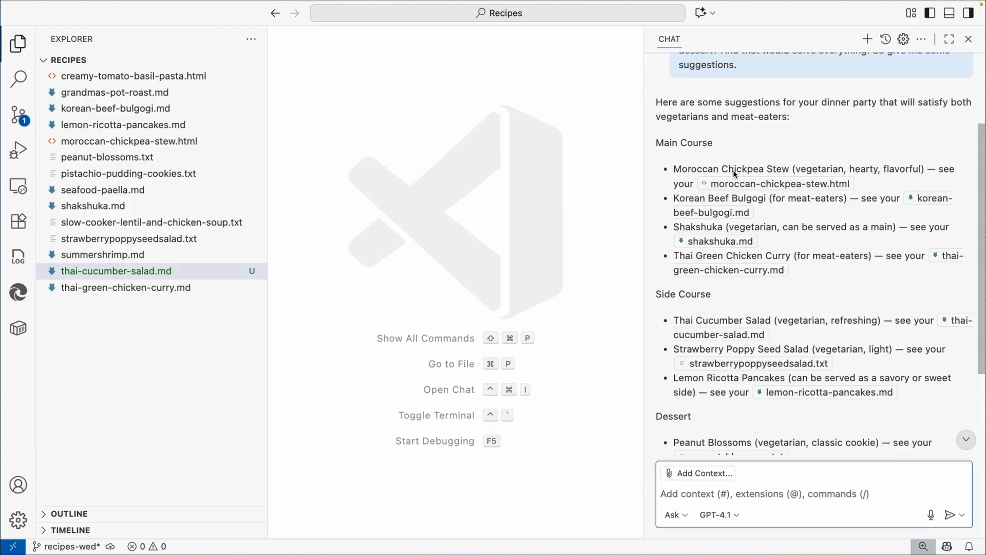
pyautogui.moveTo(870, 267)
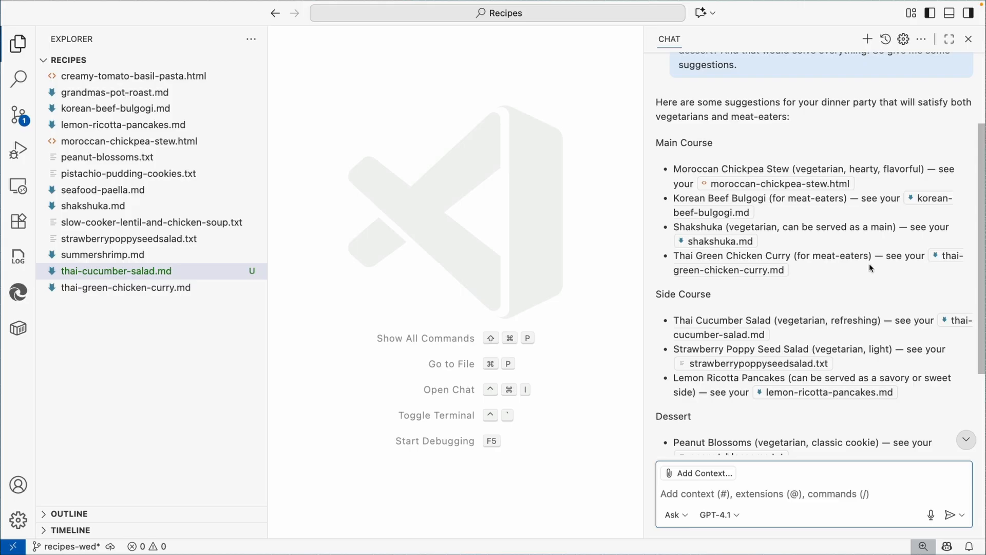
pyautogui.moveTo(863, 257)
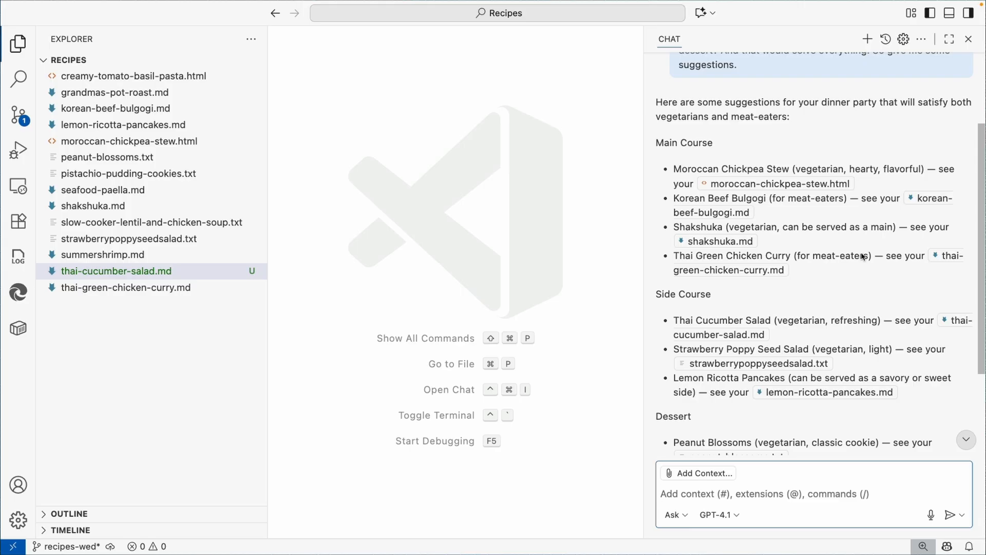
pyautogui.moveTo(831, 357)
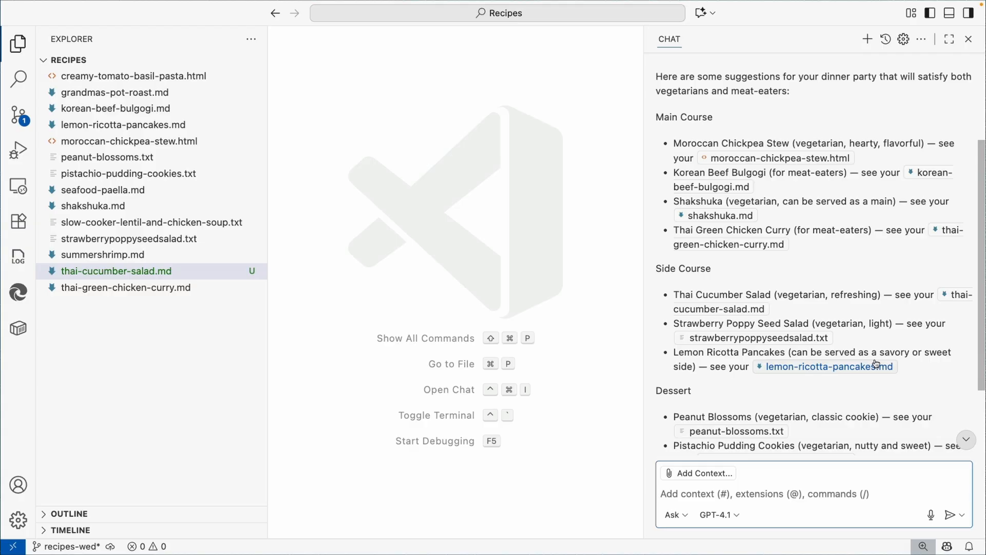
pyautogui.scroll(-3)
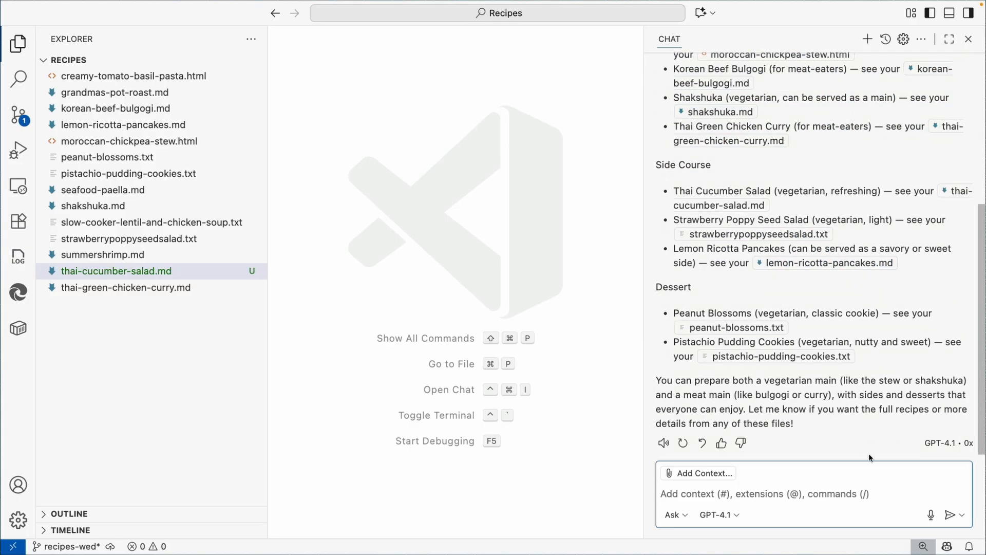
pyautogui.click(930, 514)
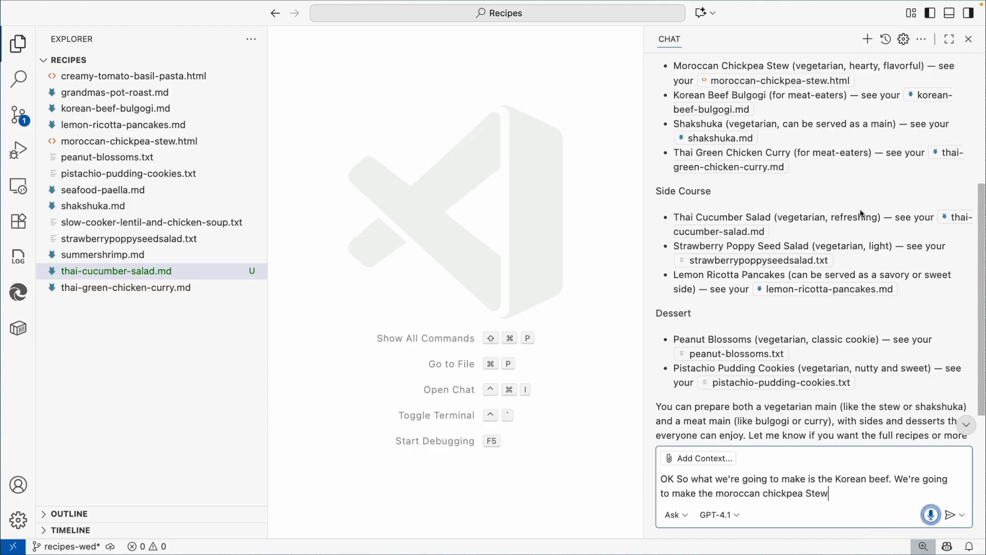
# Request shopping-list.md organised by food type, skipping chicken, and scroll through the list
pyautogui.write('and the strawberry. Poppy')
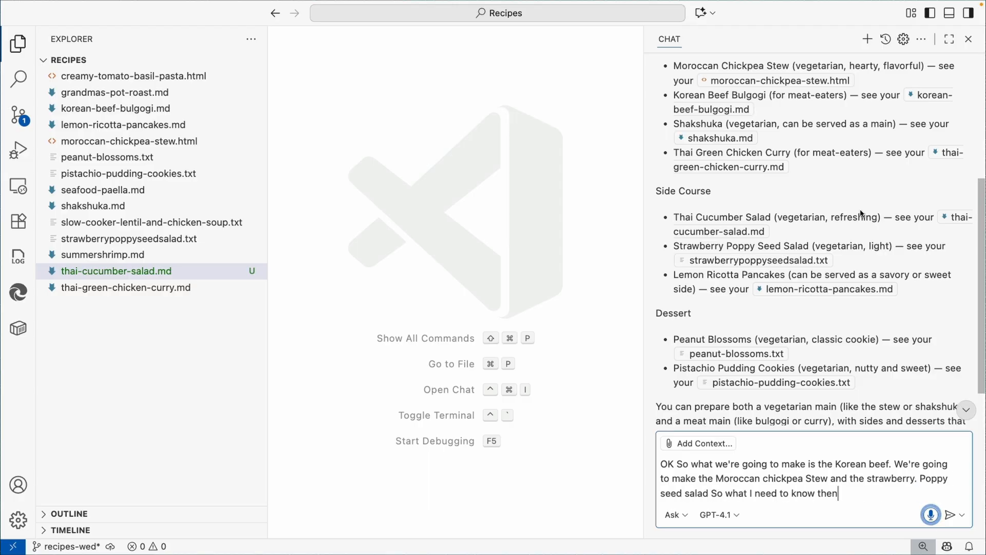
pyautogui.write('I have some chicken on hand. I have plenty and plenty')
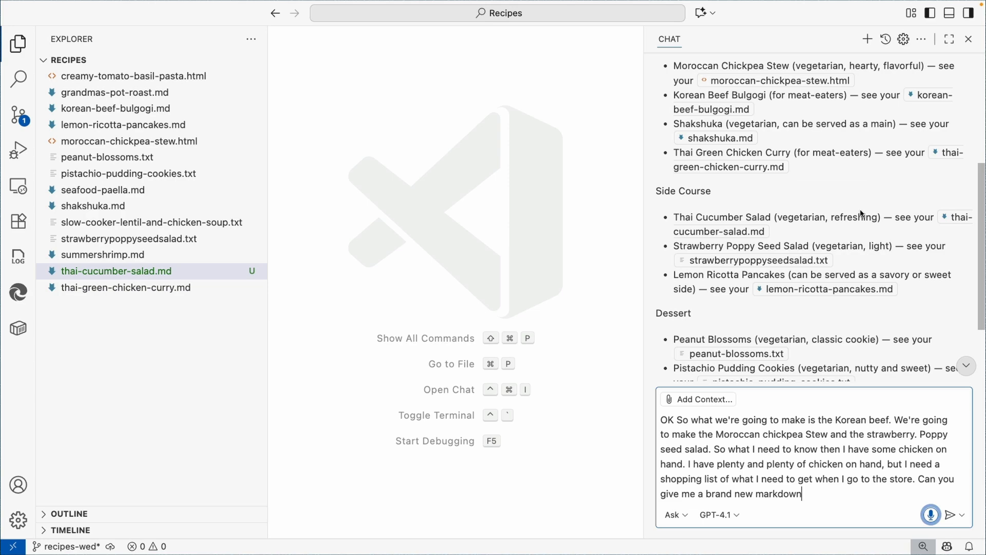
pyautogui.write('file? Call it shopping Dash list dot')
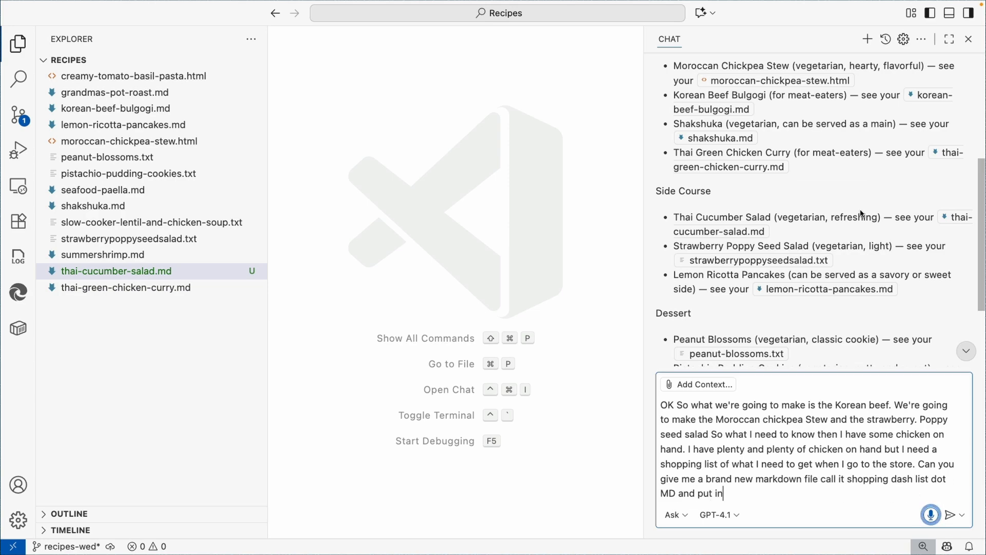
pyautogui.write('there exactly what I need to get')
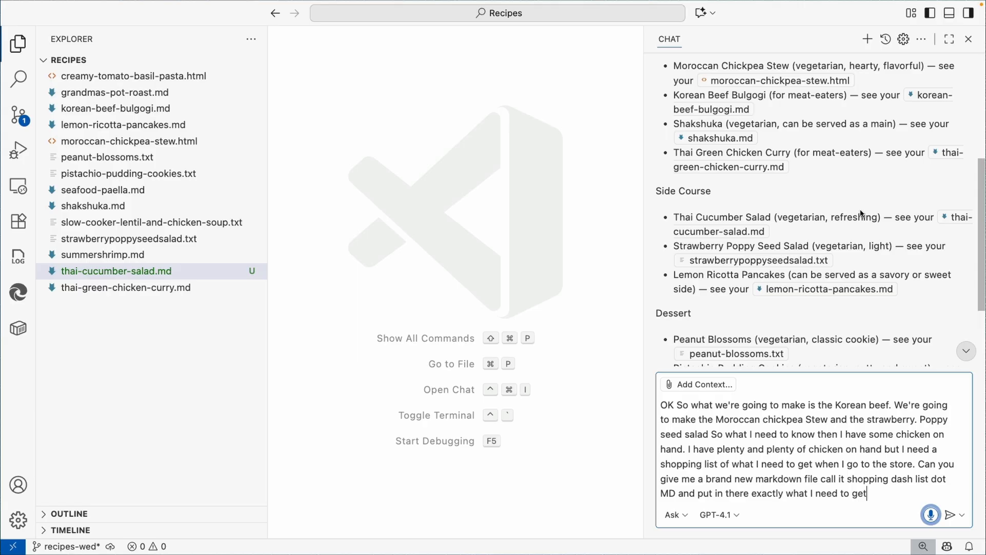
pyautogui.write('and organize it by')
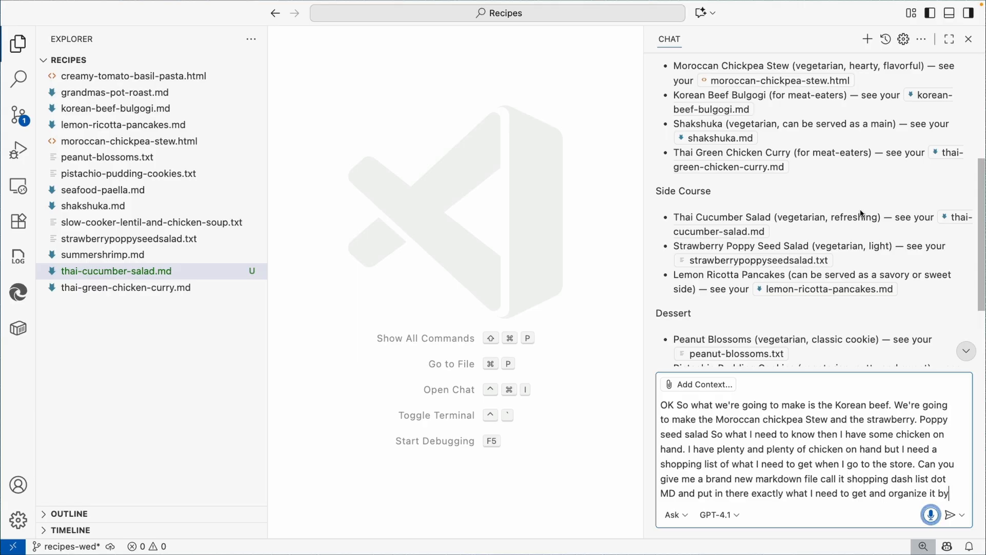
pyautogui.write('food type like by produce.')
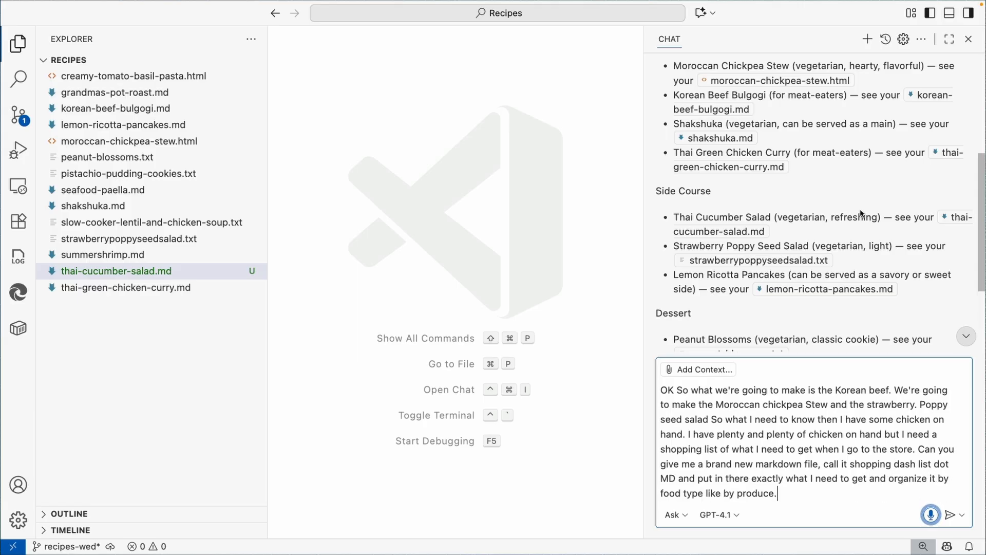
pyautogui.click(954, 515)
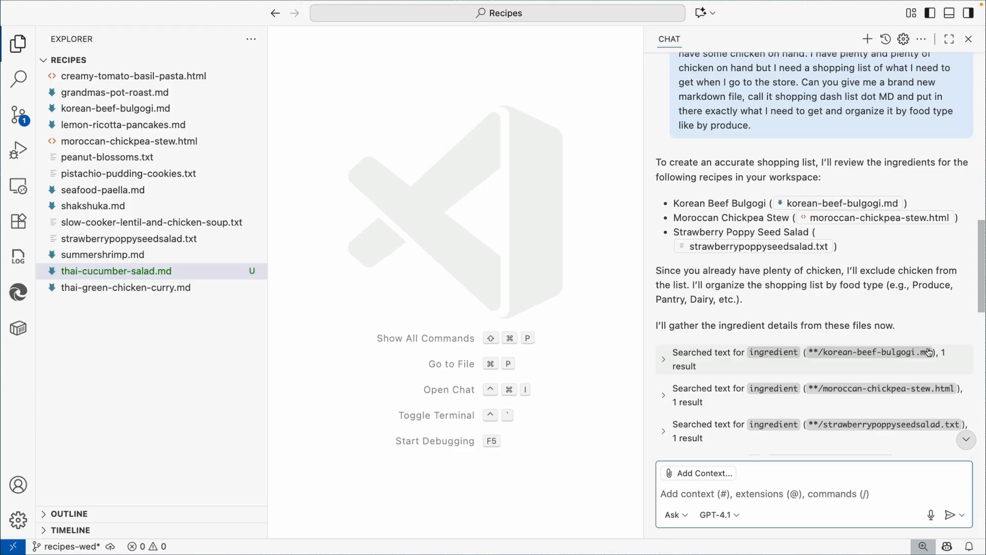
pyautogui.moveTo(972, 395)
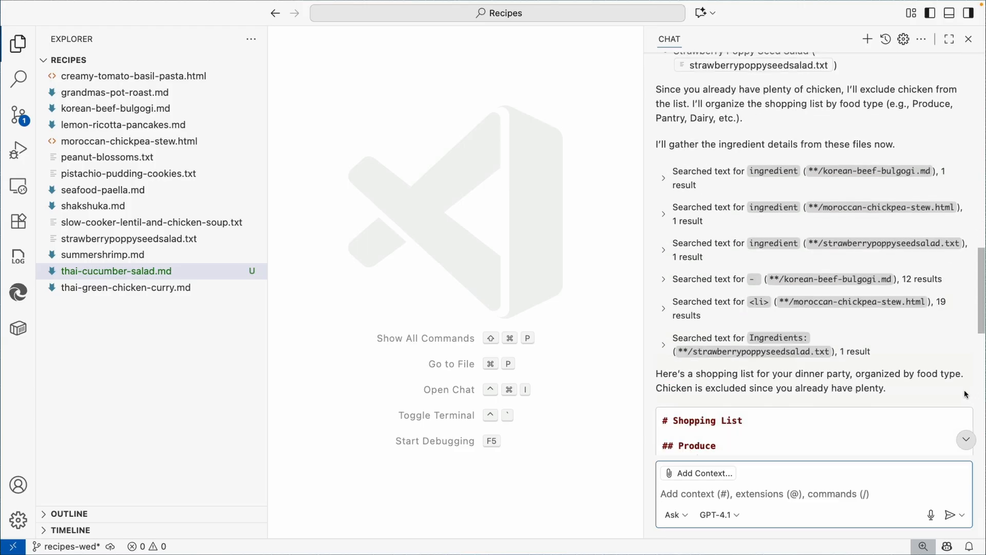
pyautogui.scroll(-3)
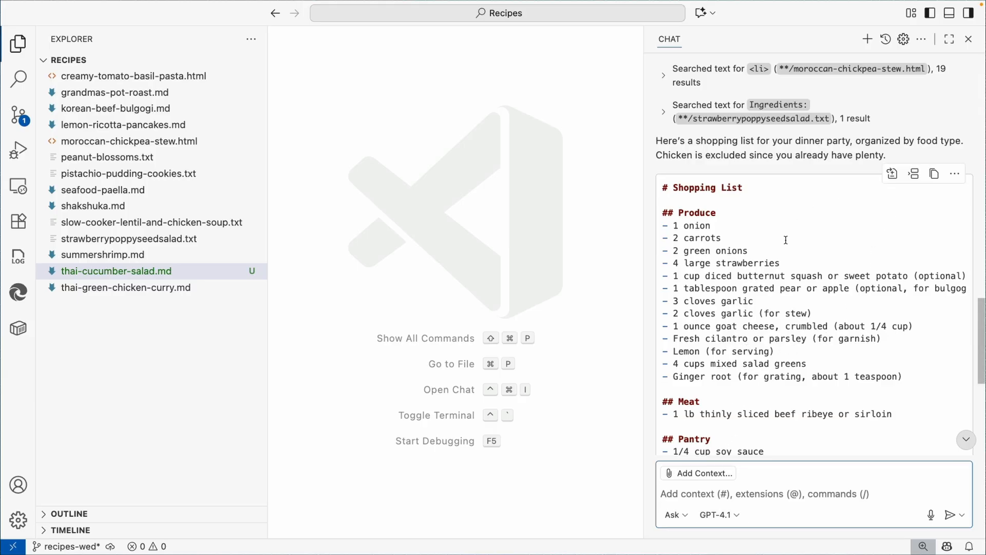
pyautogui.scroll(-3)
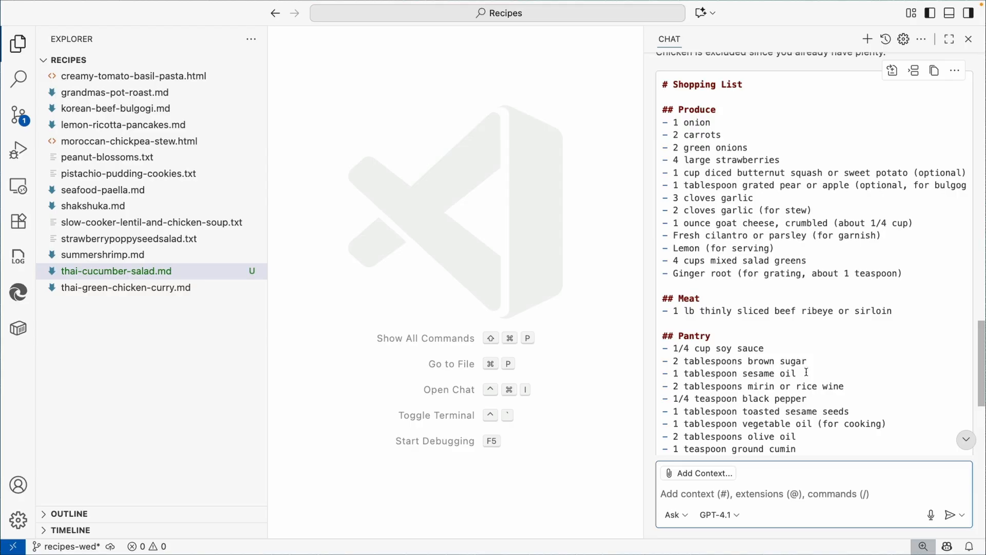
pyautogui.scroll(-3)
pyautogui.write('shoppi')
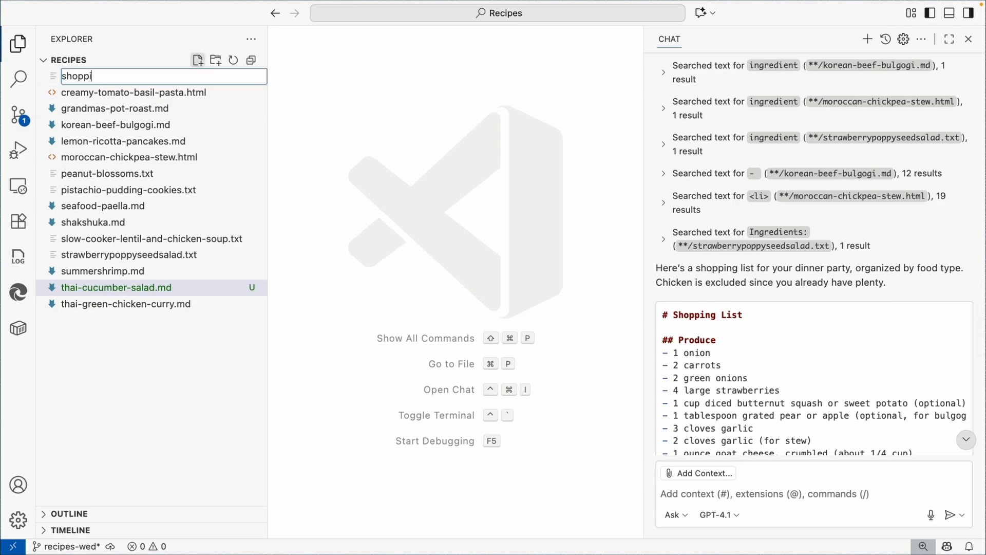
# Create and open shopping-list.md from the chat's list, then switch the chat to Agent mode
pyautogui.press('Enter')
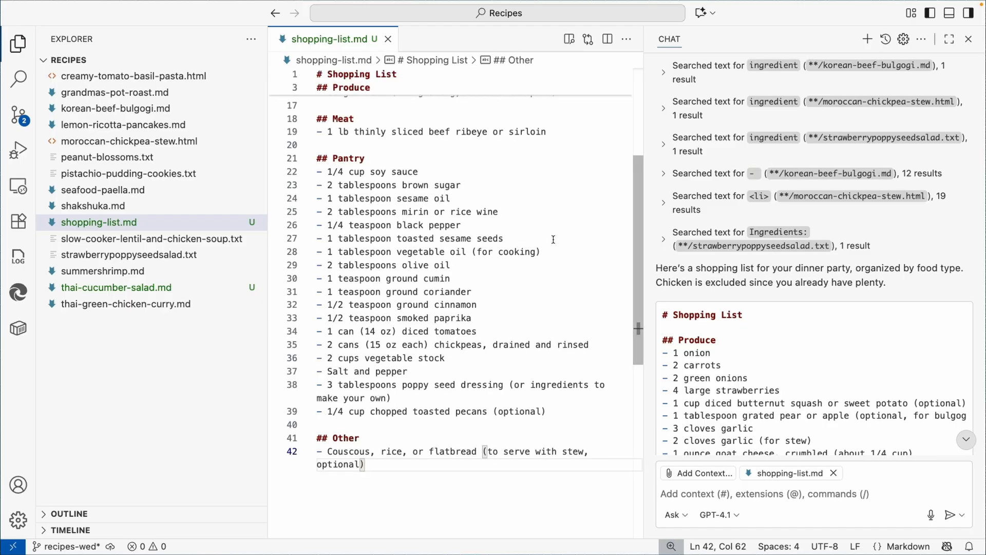
pyautogui.doubleClick(526, 275)
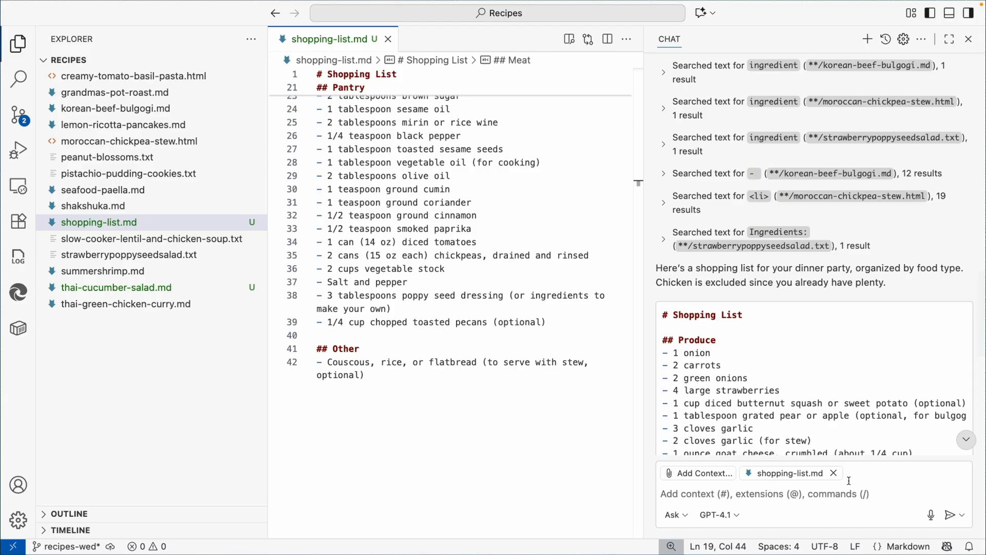
pyautogui.click(674, 515)
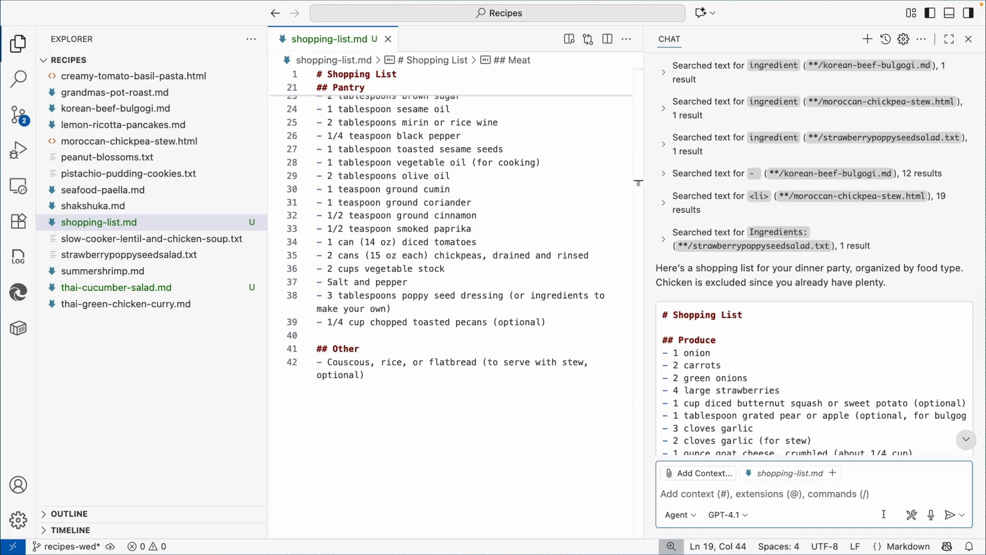
# Dictate and send a request for a dinner-party cooking timeline saved as preparations.md
pyautogui.click(931, 514)
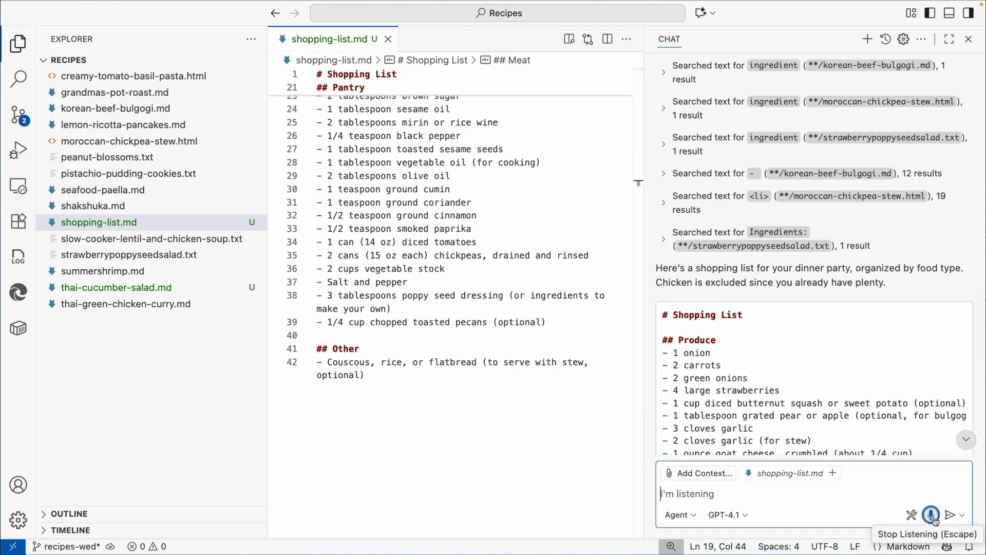
pyautogui.write("I mean having this dinner party on Saturday, again, it's for like")
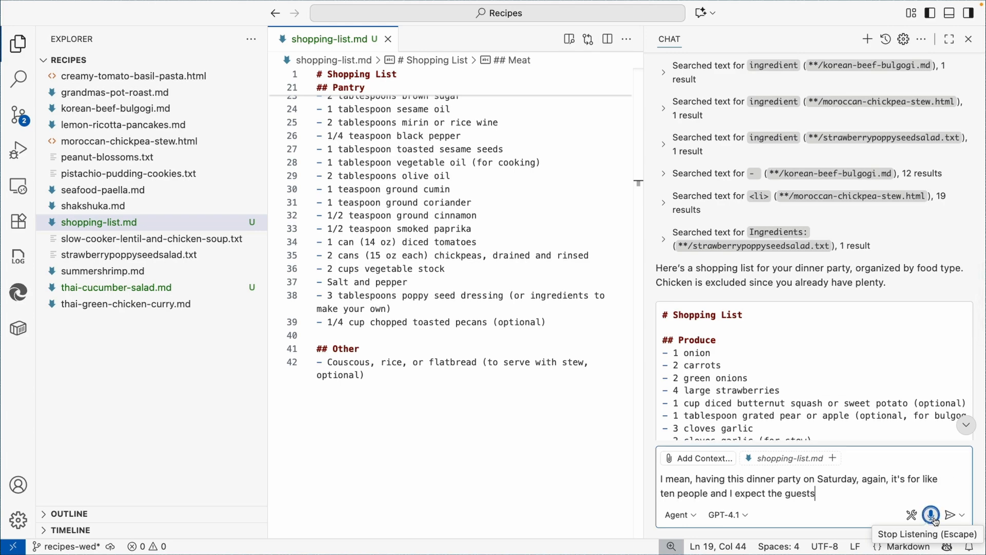
pyautogui.write('to all start eating at.')
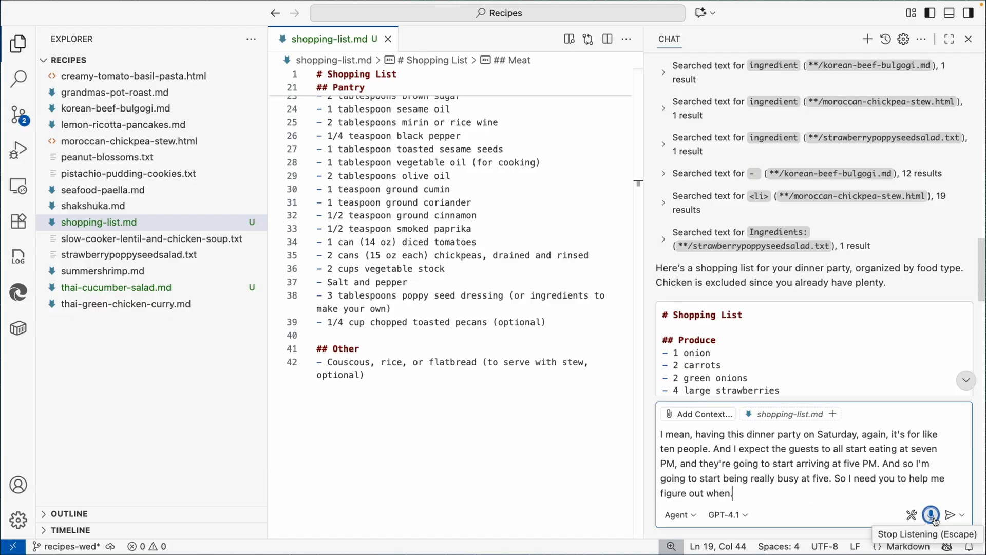
pyautogui.write('I should start making what')
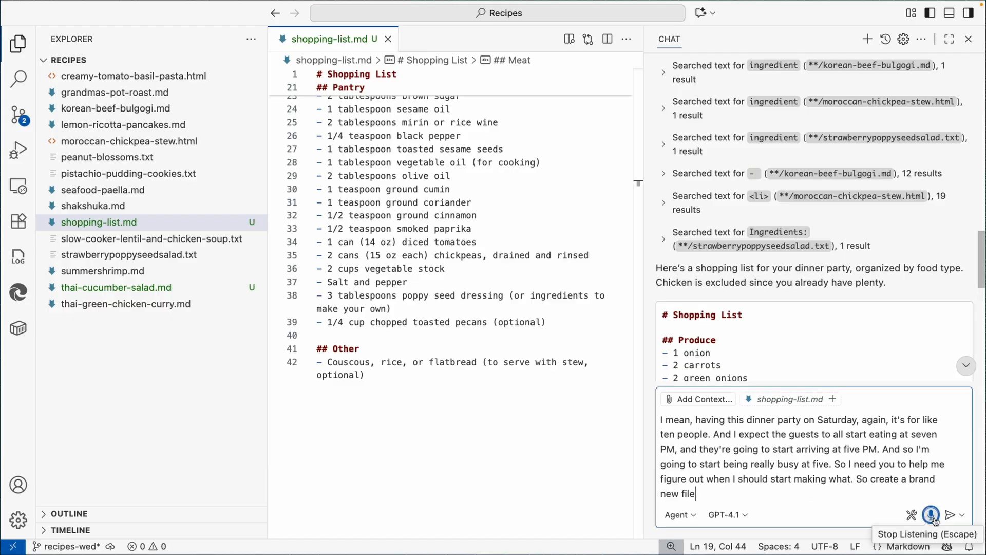
pyautogui.write('called preparations dot MD and list out when I should be doing what for those recipes that we just created')
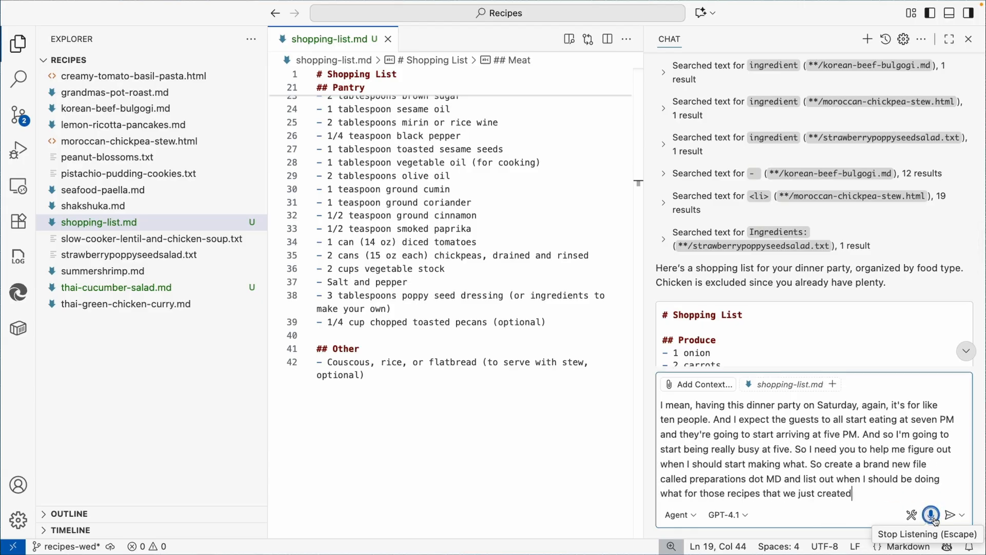
pyautogui.click(931, 515)
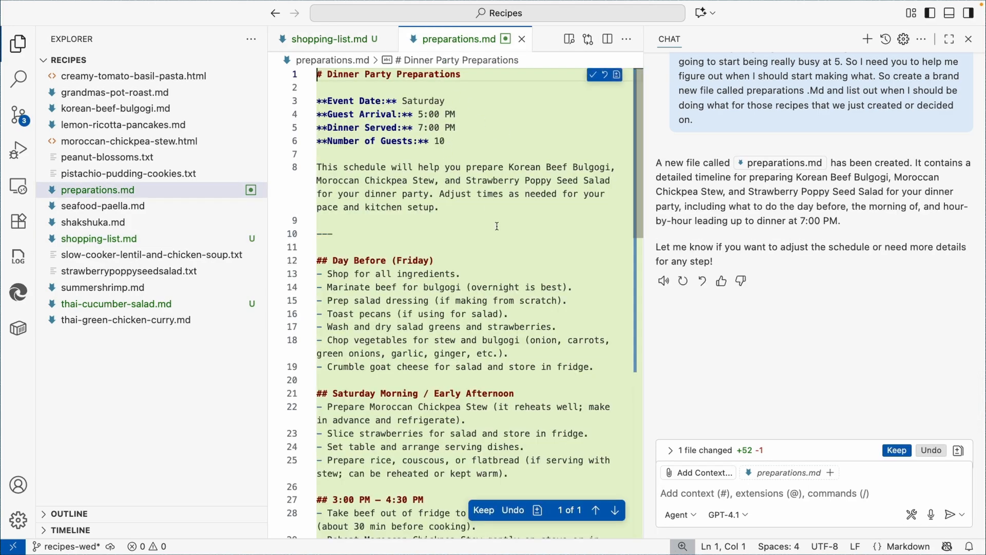
# Keep preparations.md and scroll through its day-before-to-dinner prep schedule
pyautogui.scroll(-3)
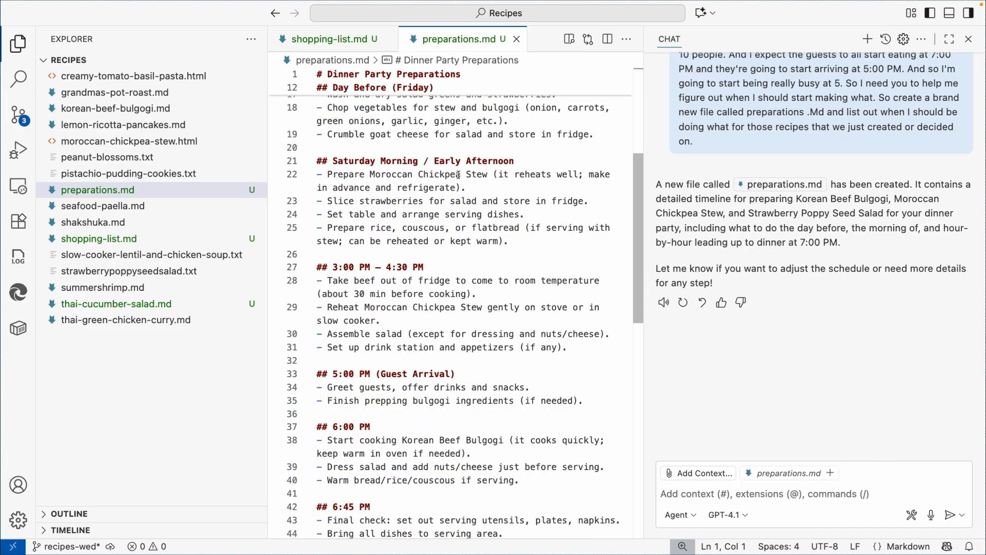
pyautogui.doubleClick(566, 174)
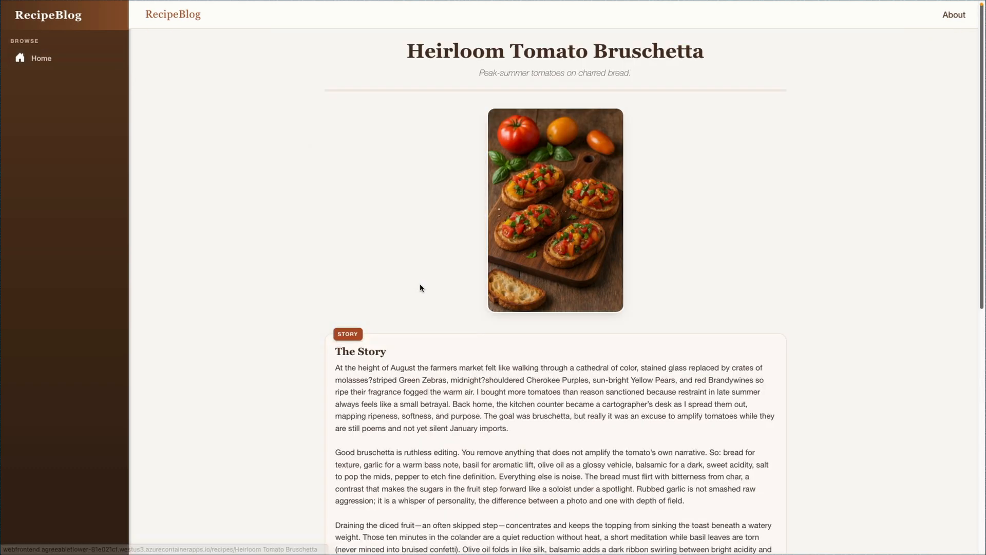
# Scroll the Heirloom Tomato Bruschetta page down to its ingredients and directions
pyautogui.scroll(-3)
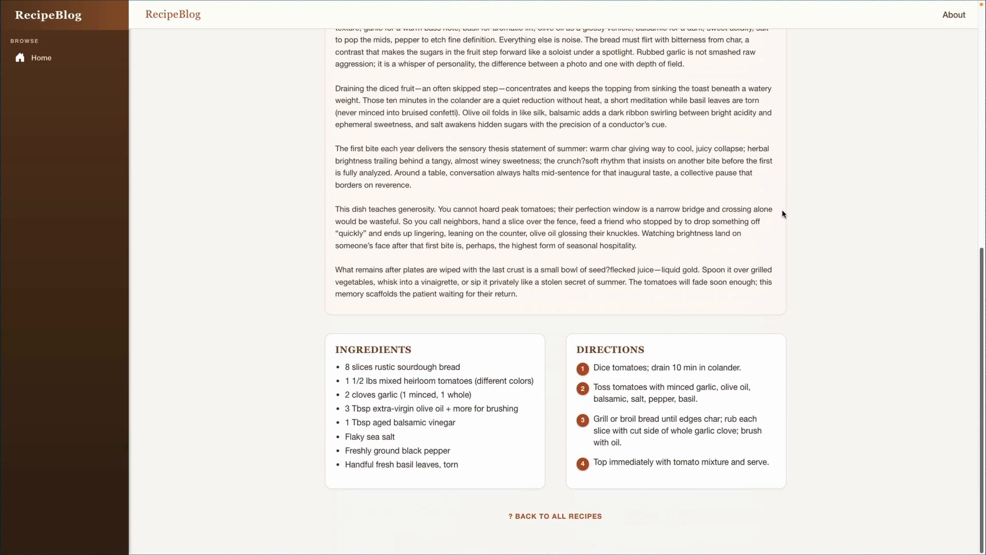
pyautogui.moveTo(786, 214)
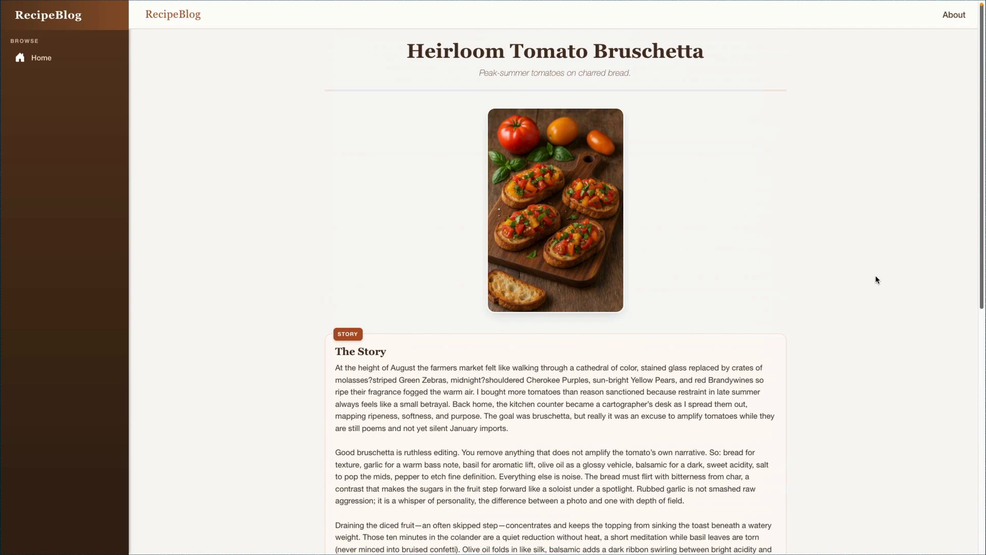
pyautogui.moveTo(829, 274)
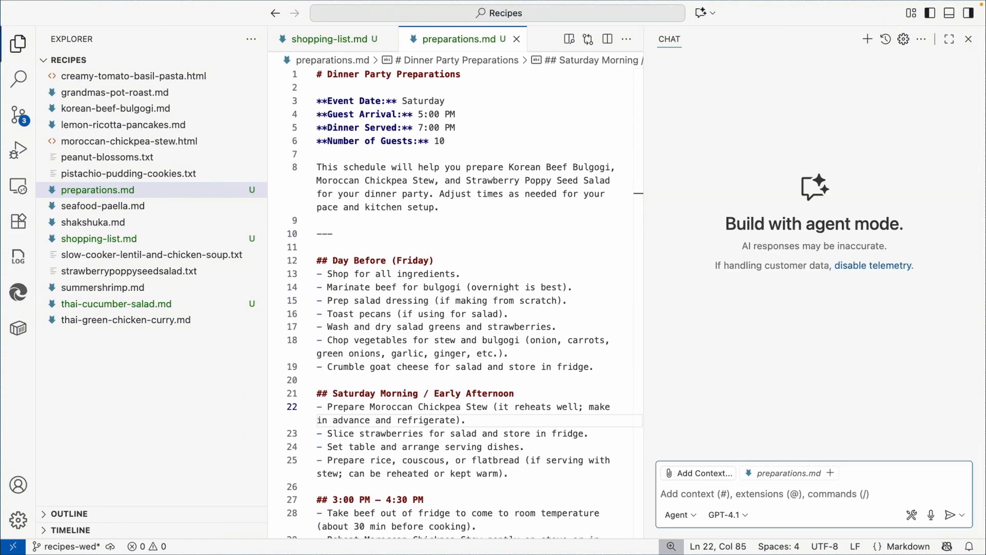
# Ask the agent to put the bruschetta recipe's ingredients and directions from its URL into a markdown file
pyautogui.click(786, 493)
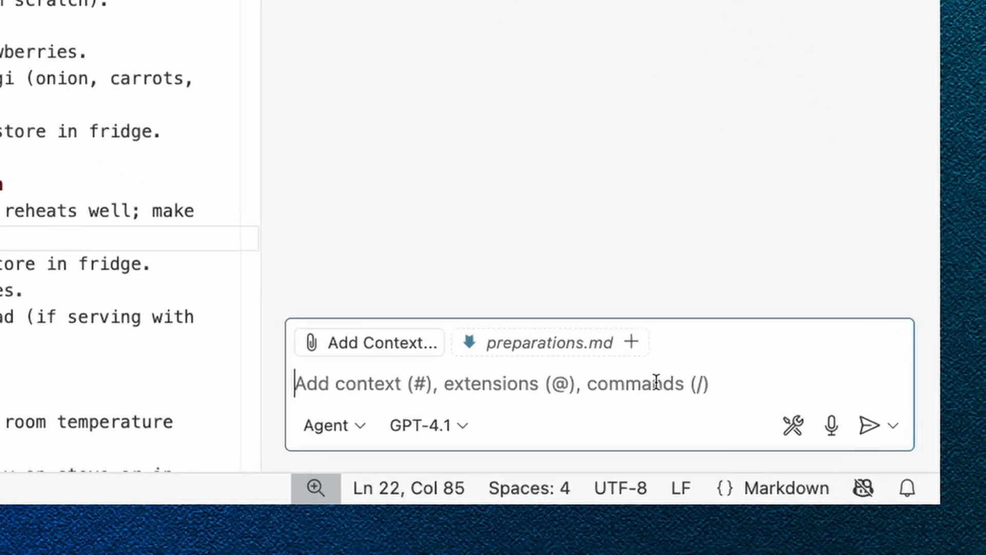
pyautogui.write('can you grab the')
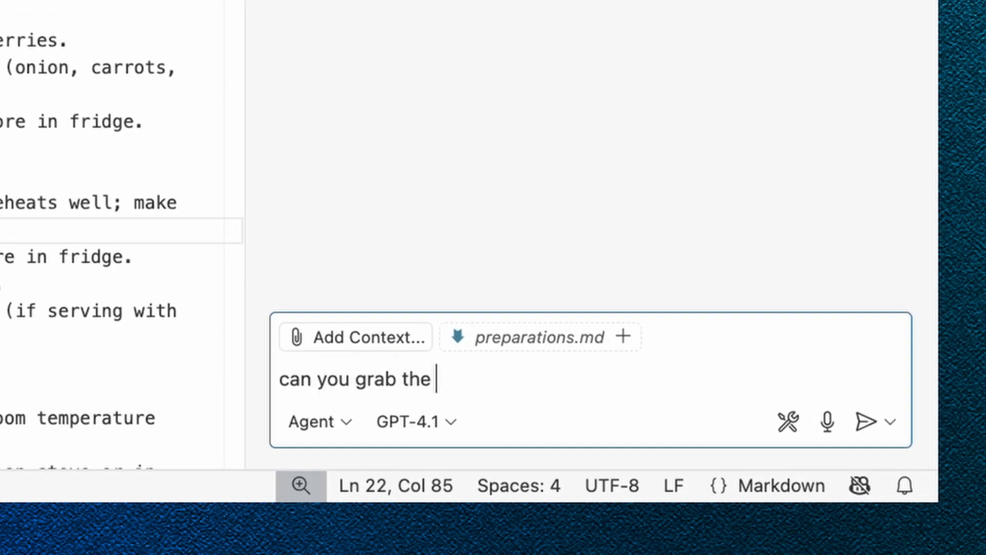
pyautogui.write('ingredients and the')
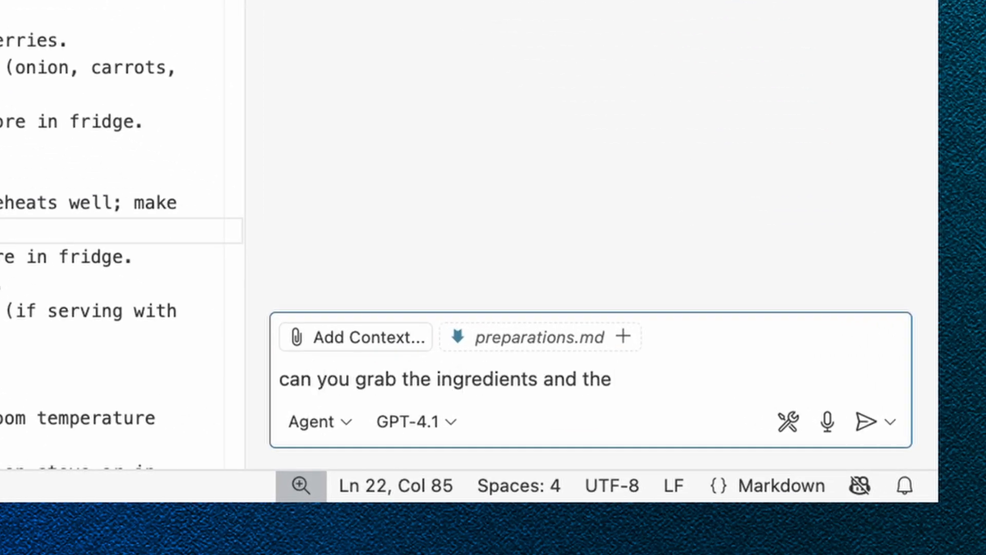
pyautogui.write('directions for this')
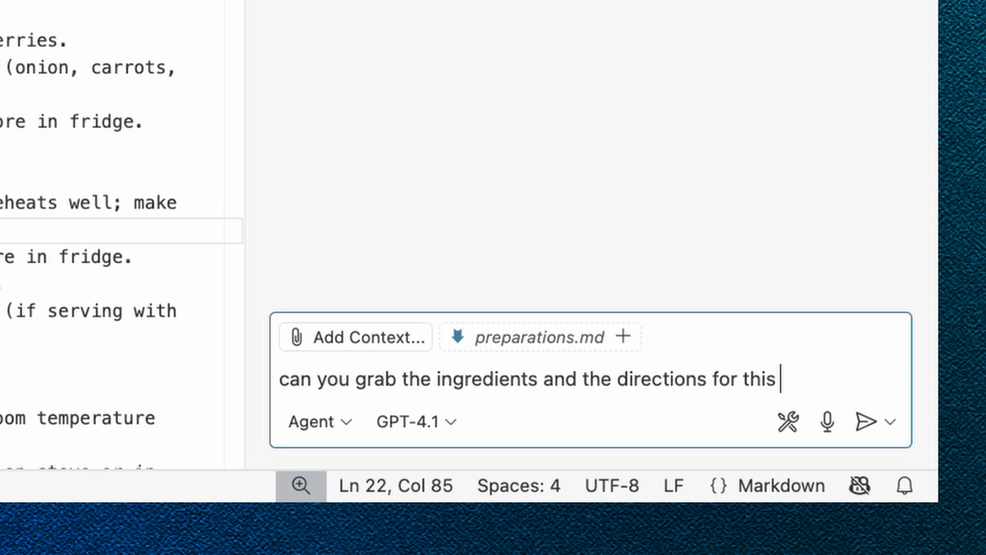
pyautogui.write('recipe https://webfrontend.agreeableflower-81e021cf.westus3.azurecontainerapps.io/recipes/Heirloom%20Tomato%20Bruschetta')
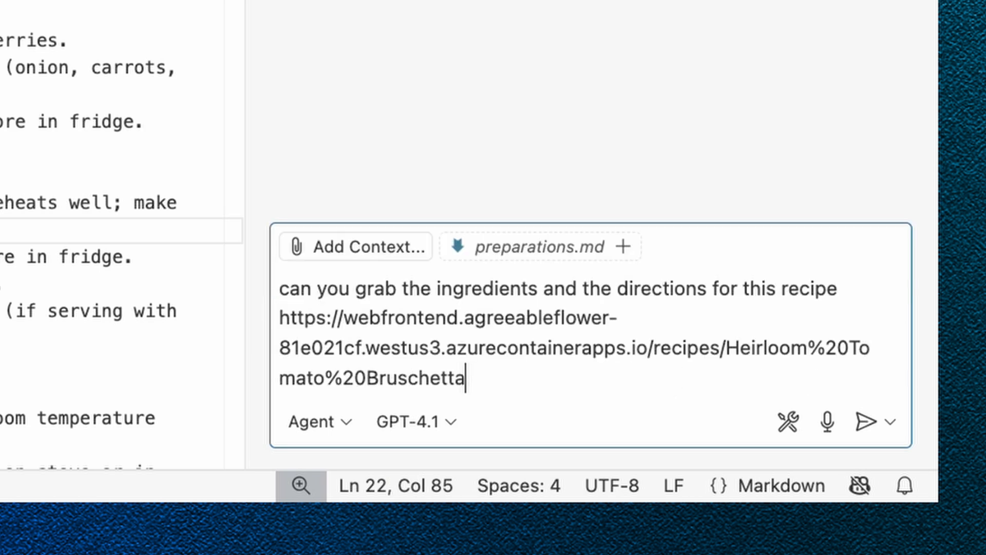
pyautogui.write('and put it into a new file called')
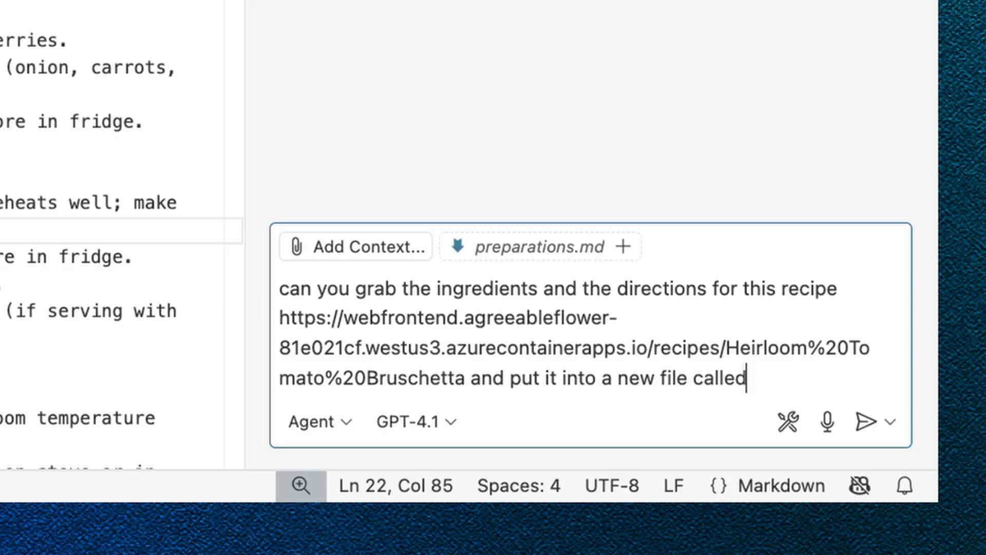
pyautogui.write('he')
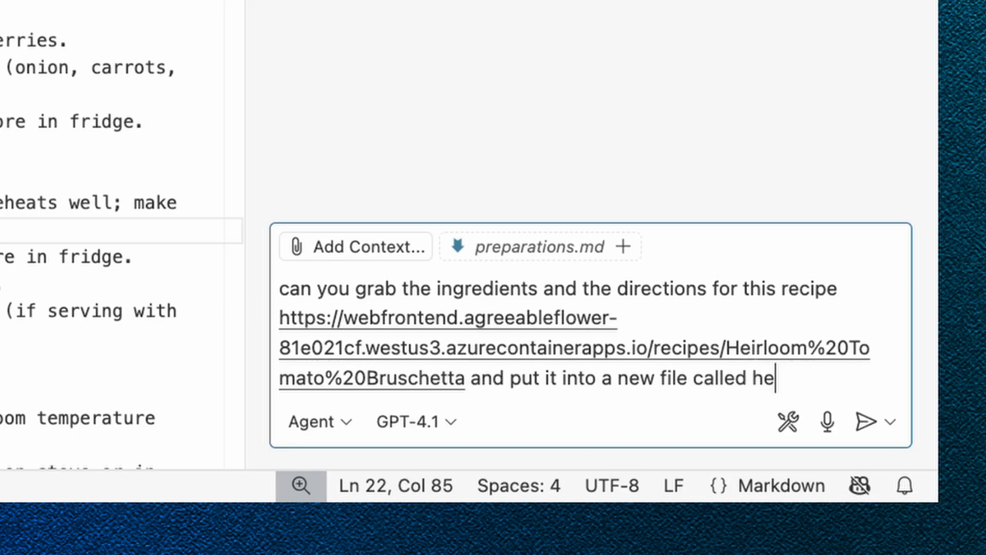
pyautogui.press('BackSpace')
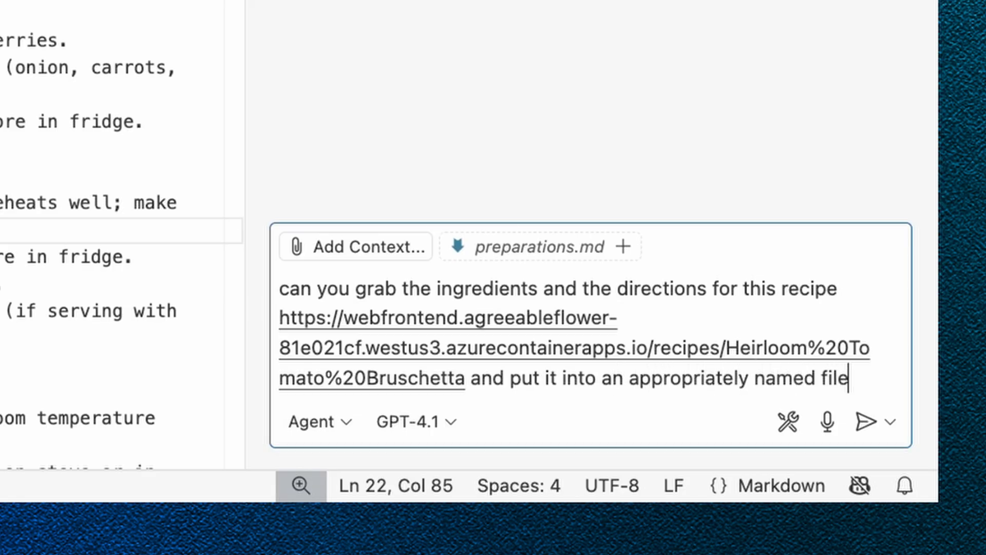
pyautogui.click(865, 421)
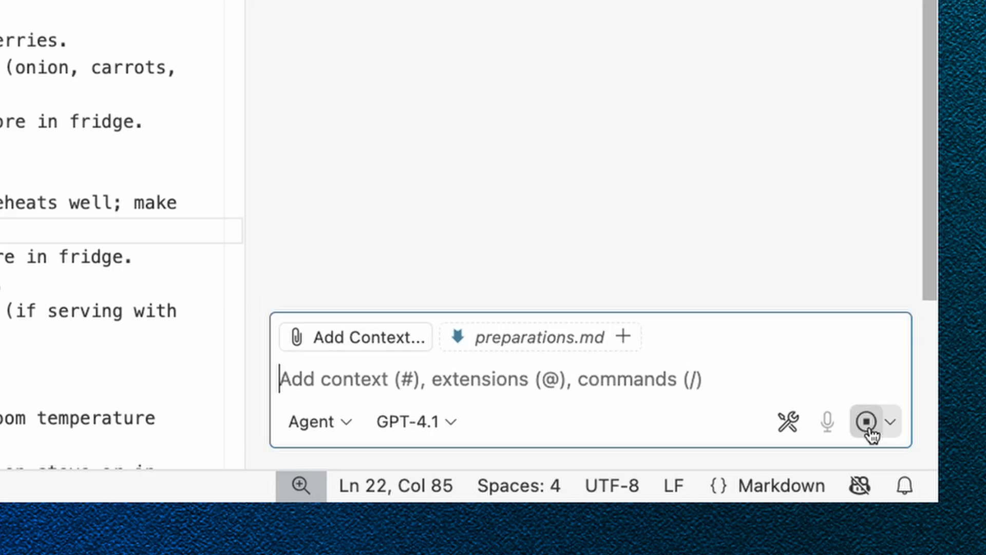
pyautogui.click(866, 421)
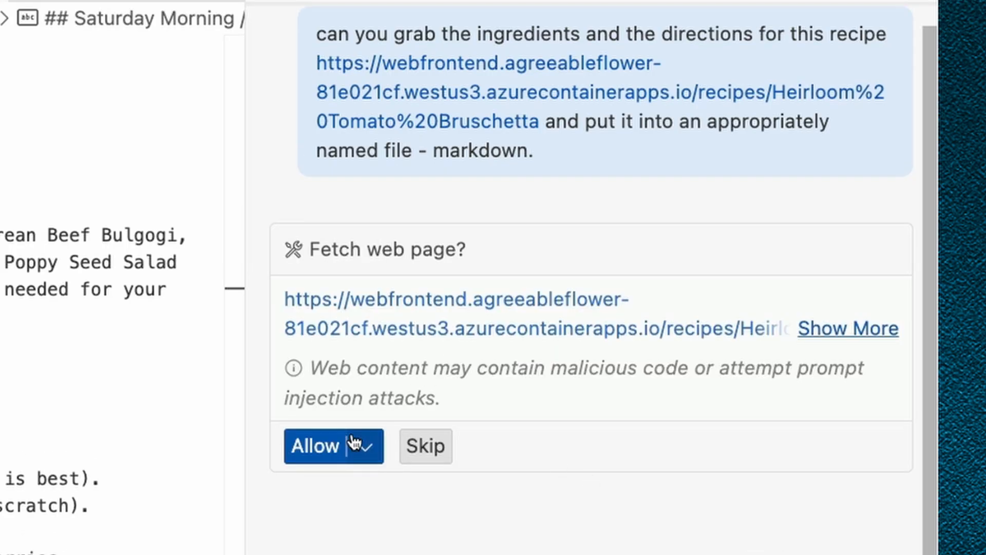
# Allow the web page fetch so the agent writes heirloom-tomato-bruschetta.md
pyautogui.click(317, 446)
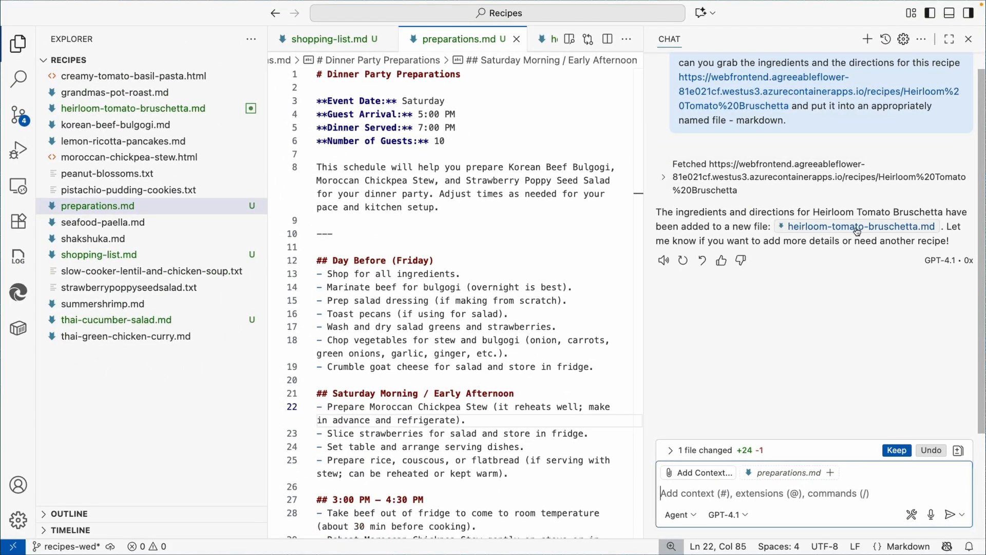
# Open heirloom-tomato-bruschetta.md with a side preview and scroll the rendered recipe
pyautogui.click(859, 226)
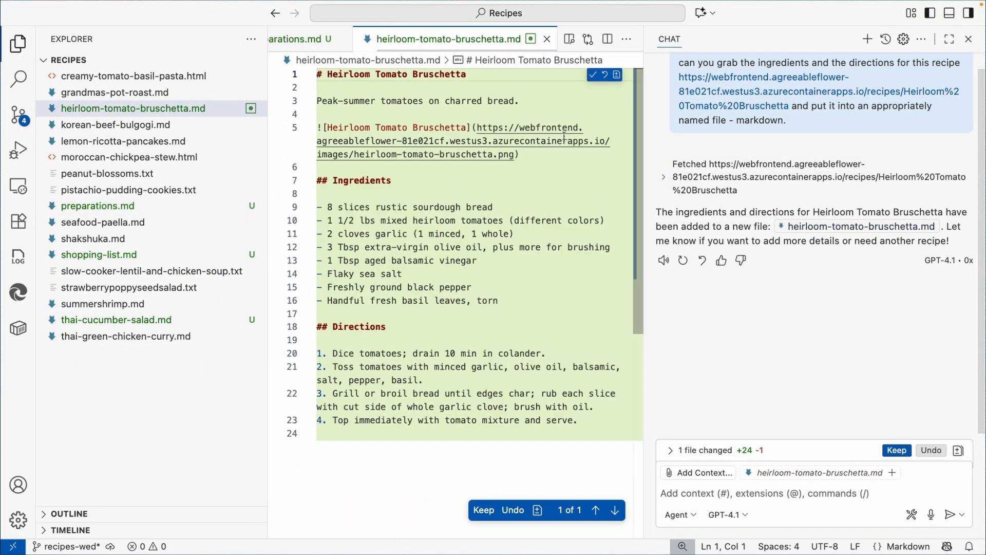
pyautogui.click(606, 39)
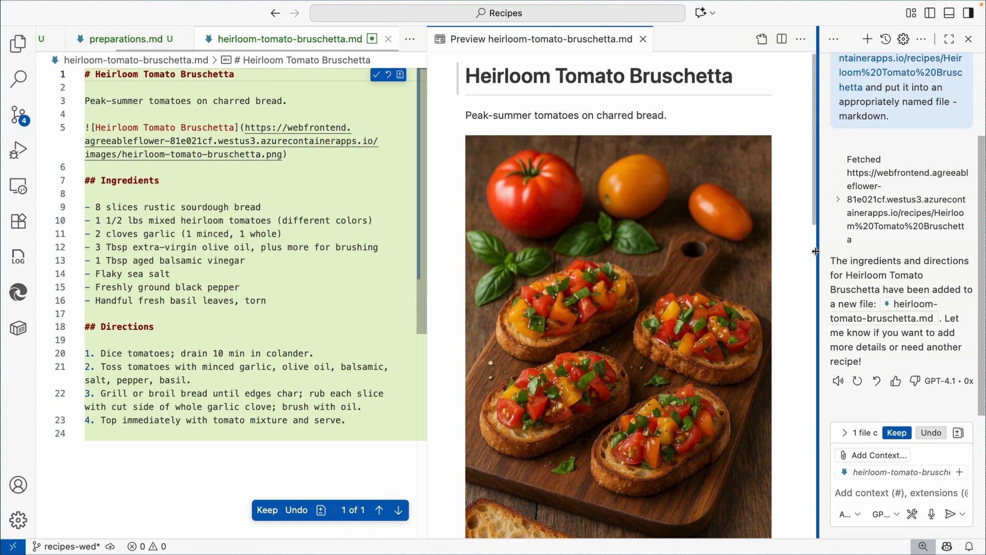
pyautogui.scroll(-3)
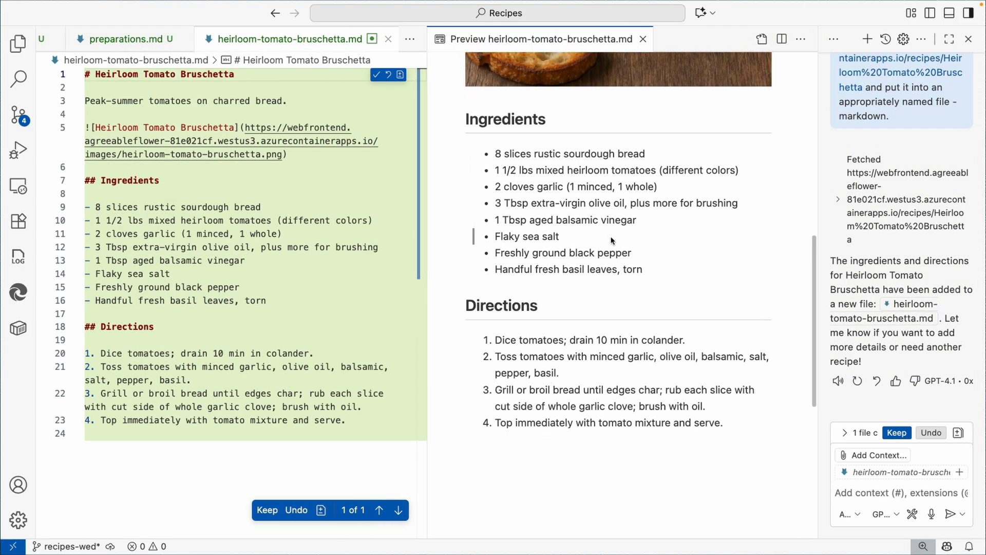